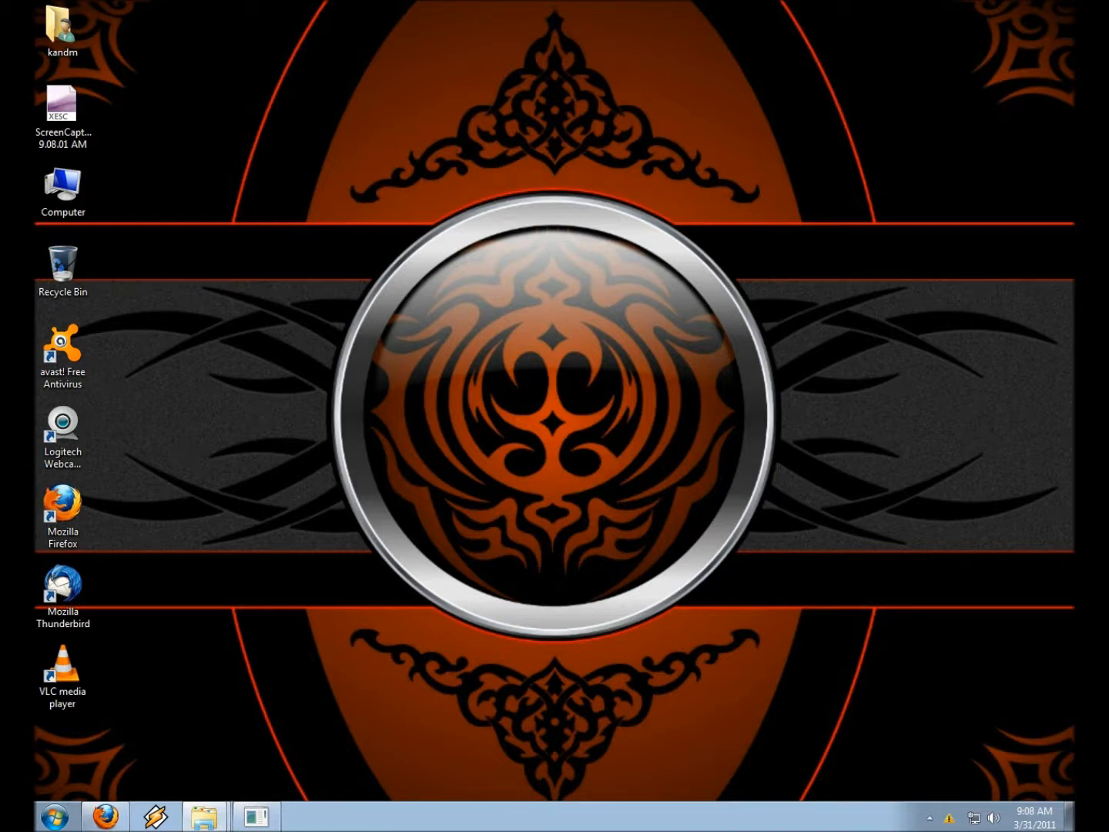
- Bring Firefox forward and scroll through the UNetbootin homepage's features and supported distribution list
click(105, 816)
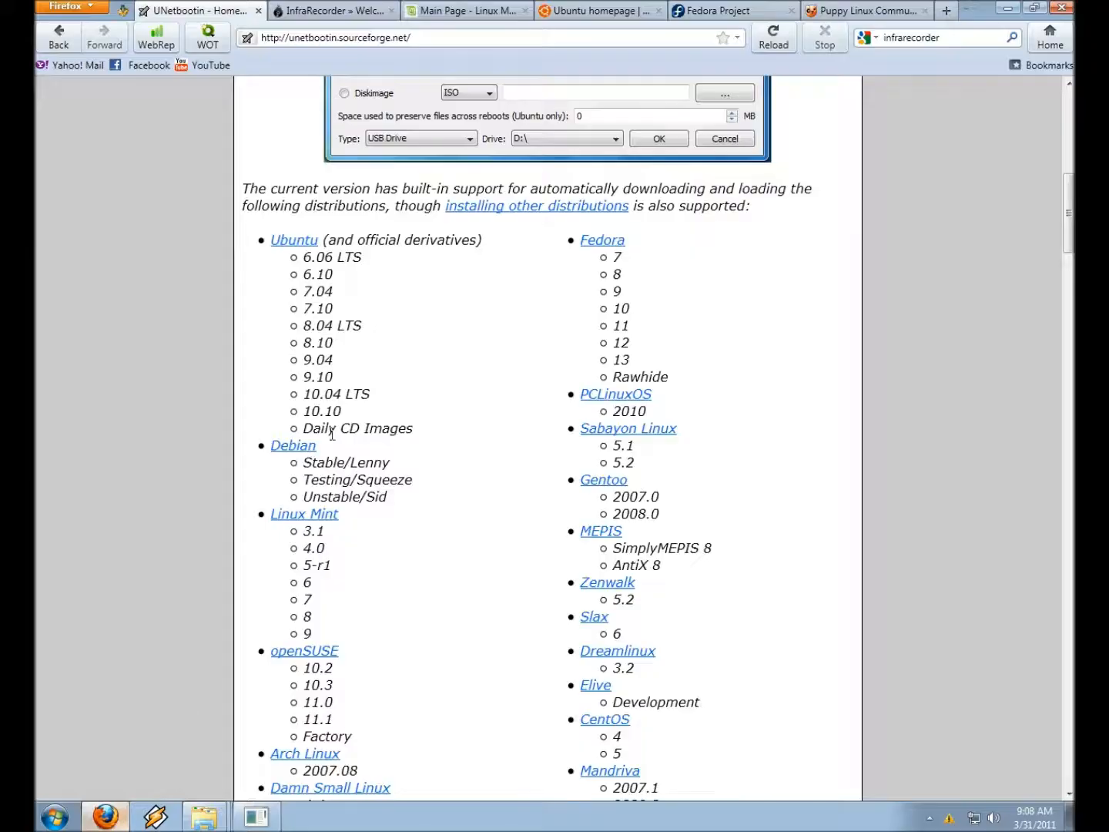
scroll(up, 3)
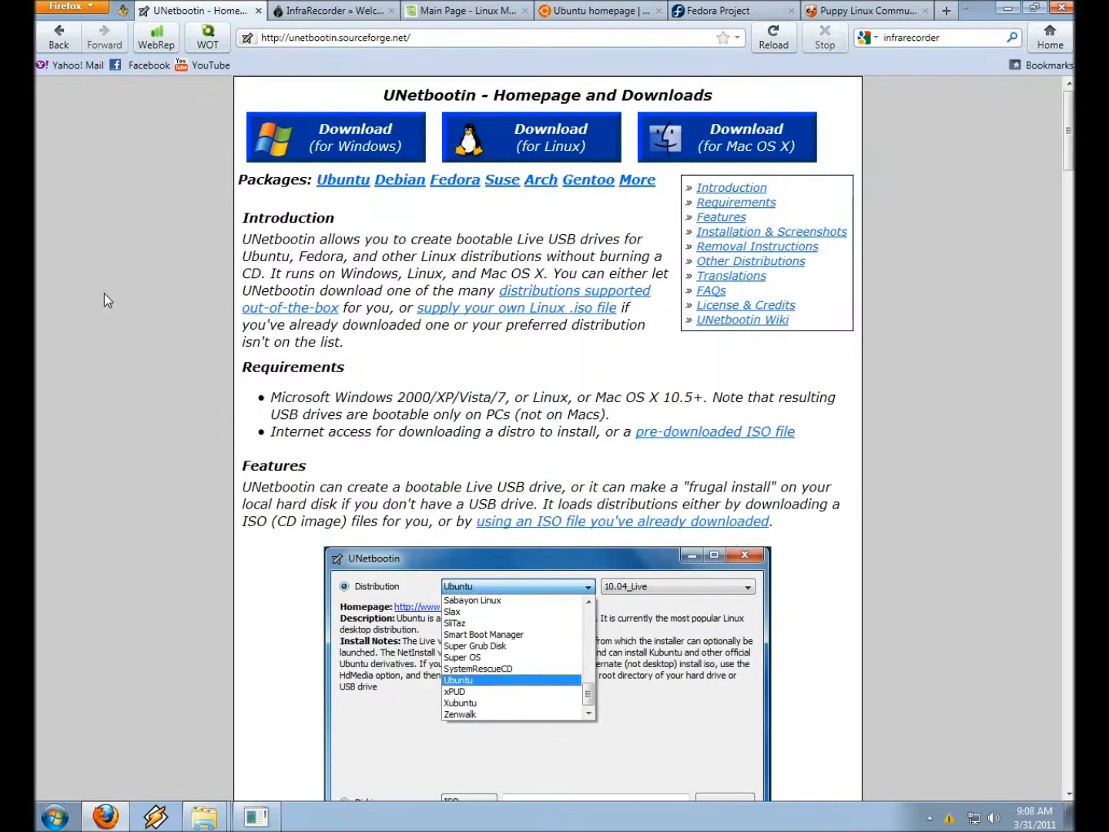
mouse_move(369, 90)
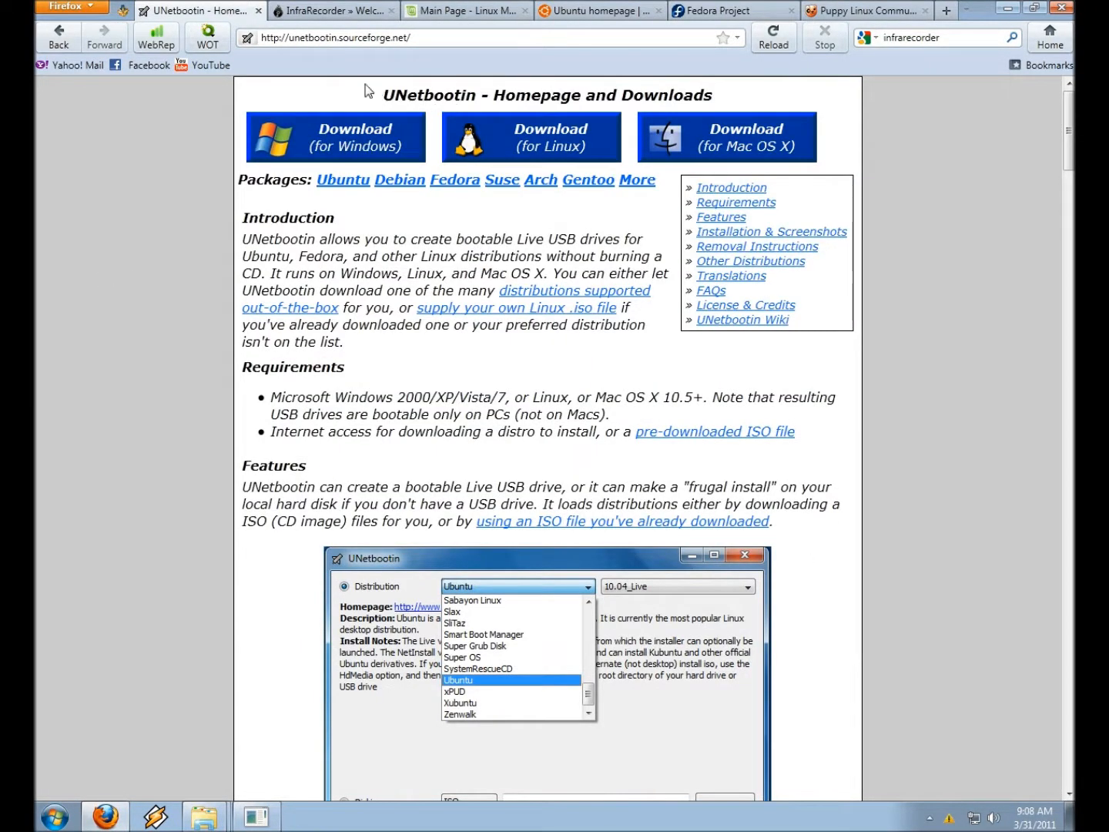
mouse_move(450, 40)
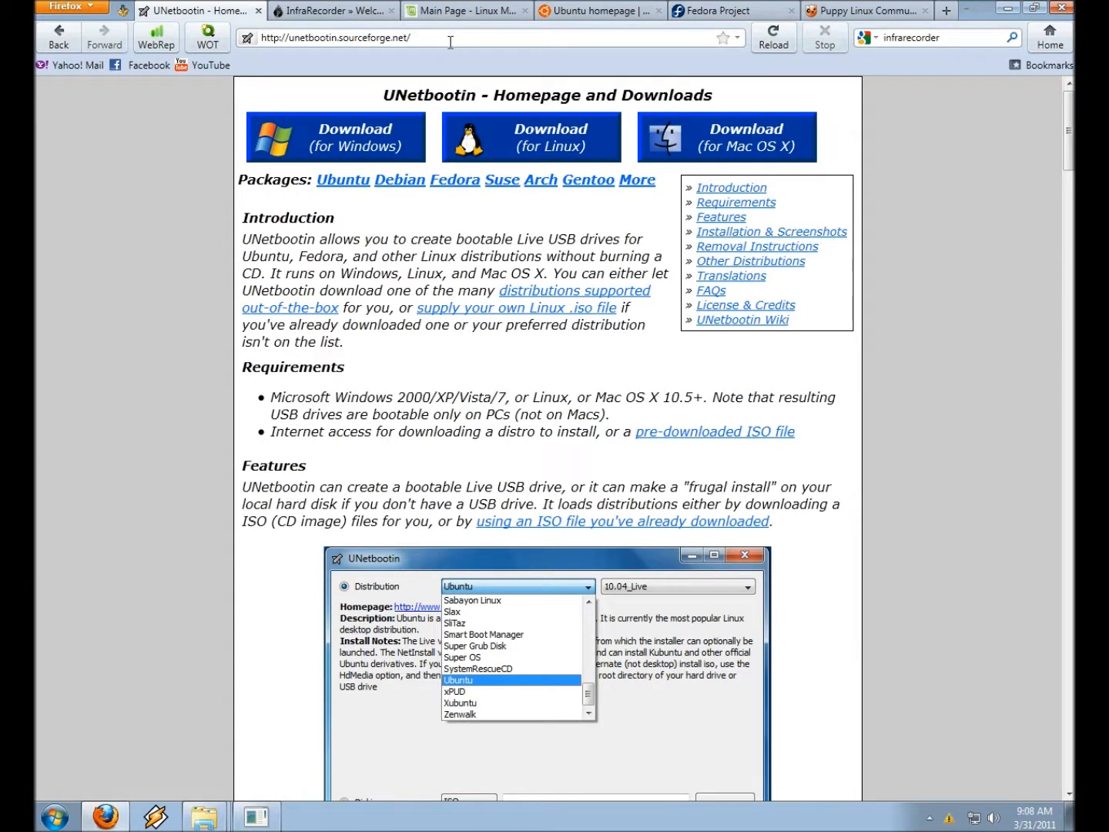
mouse_move(530, 136)
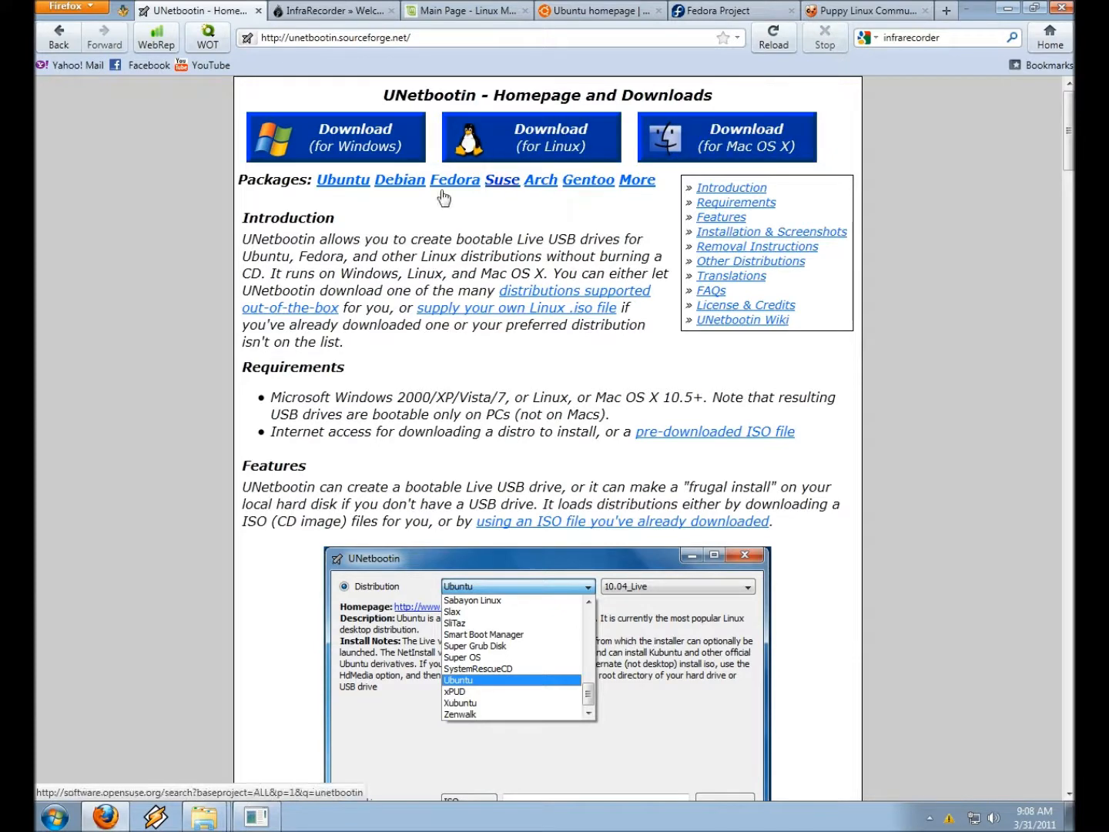
scroll(down, 3)
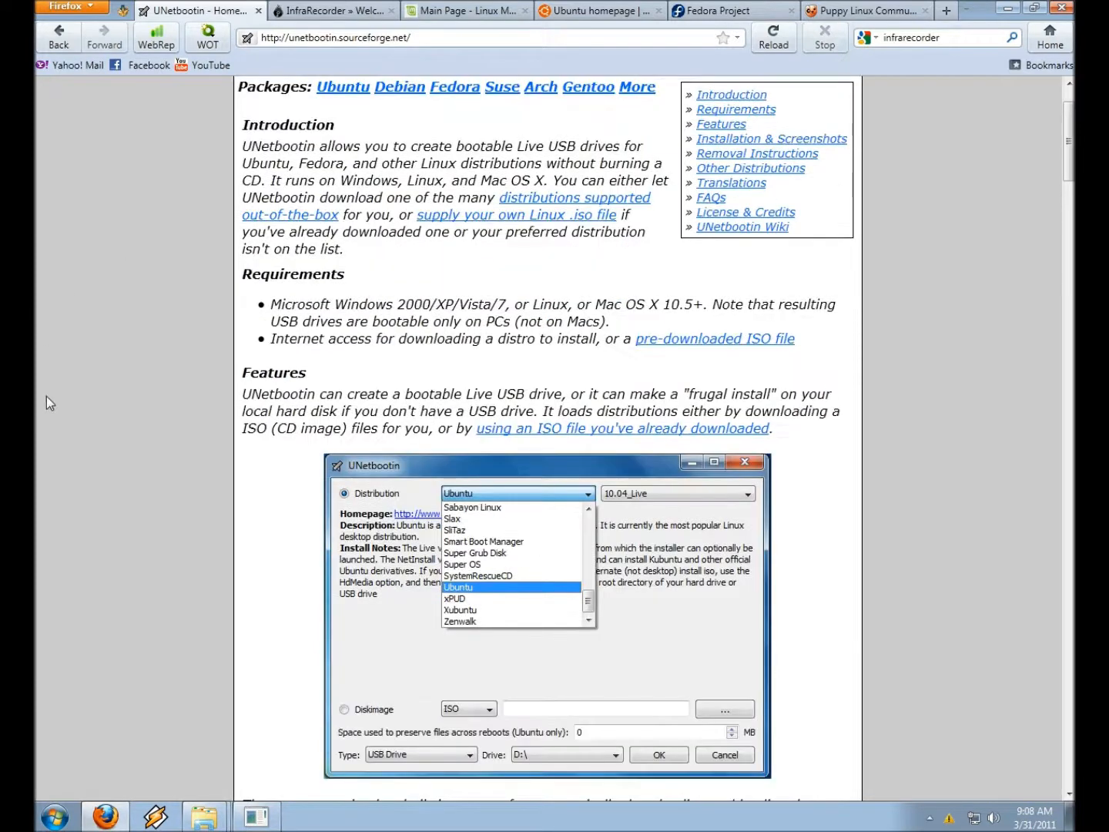
scroll(up, 3)
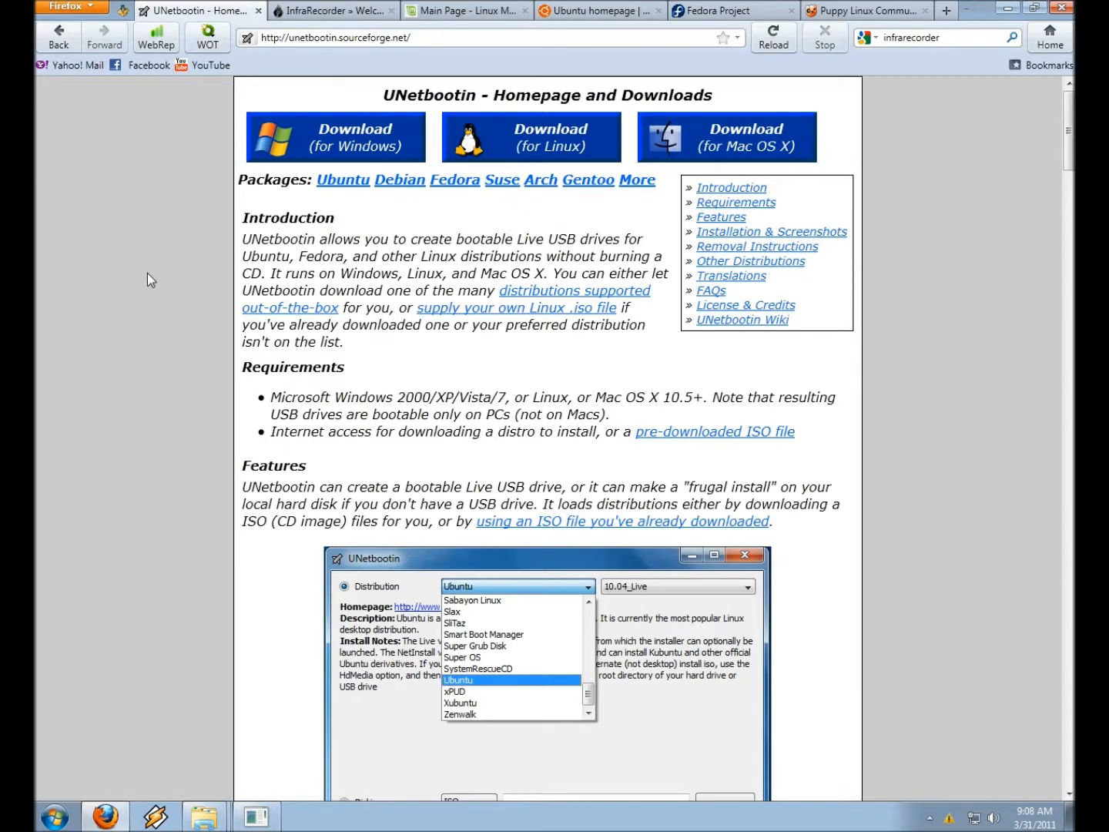
scroll(down, 3)
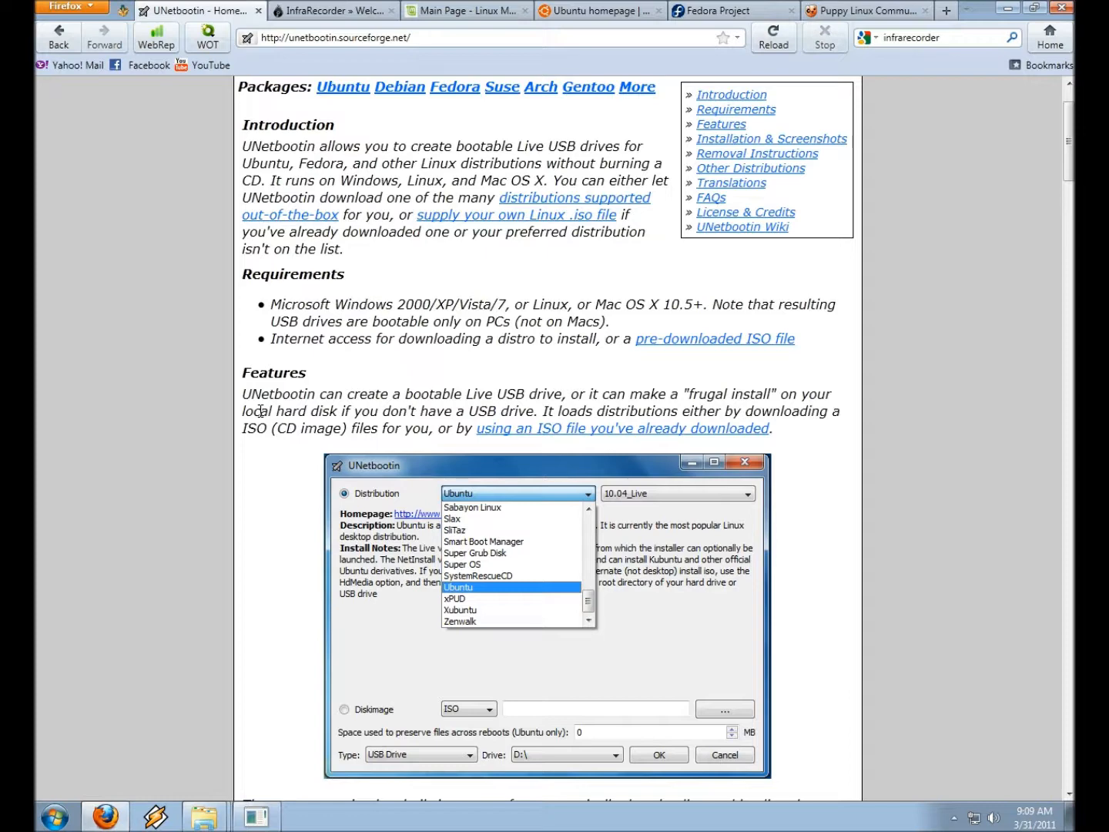
scroll(up, 3)
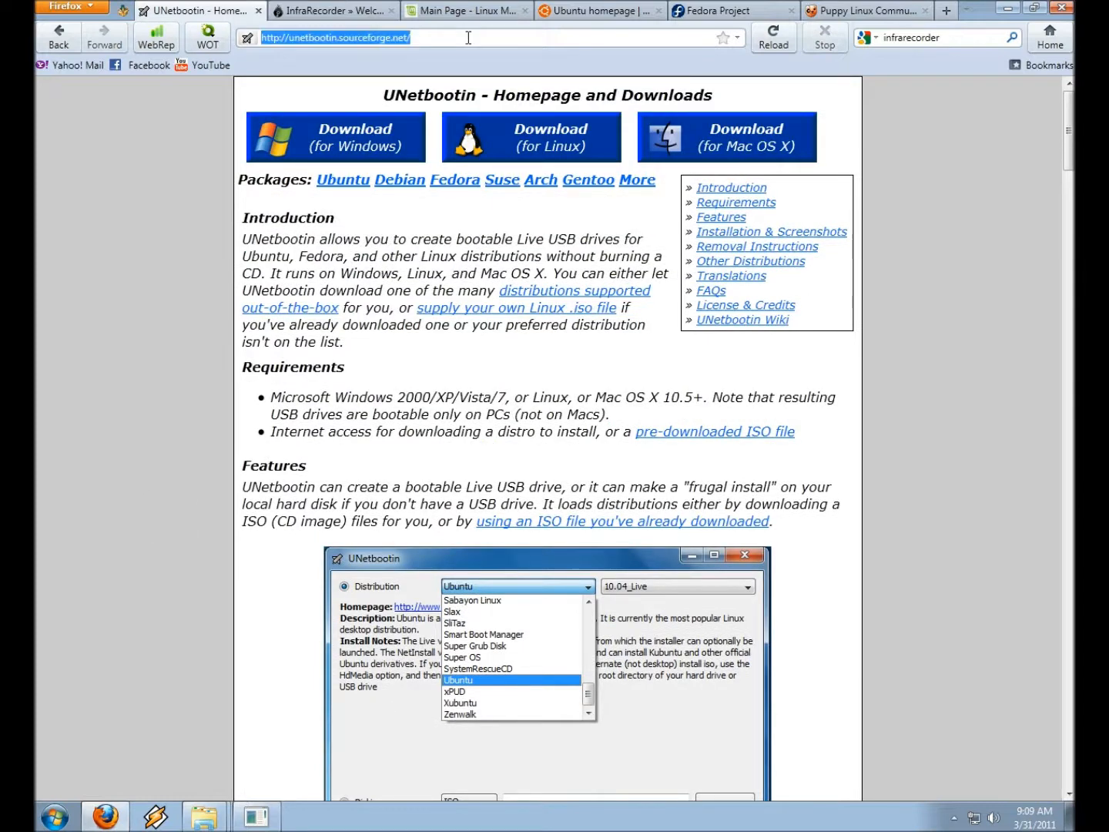
scroll(down, 3)
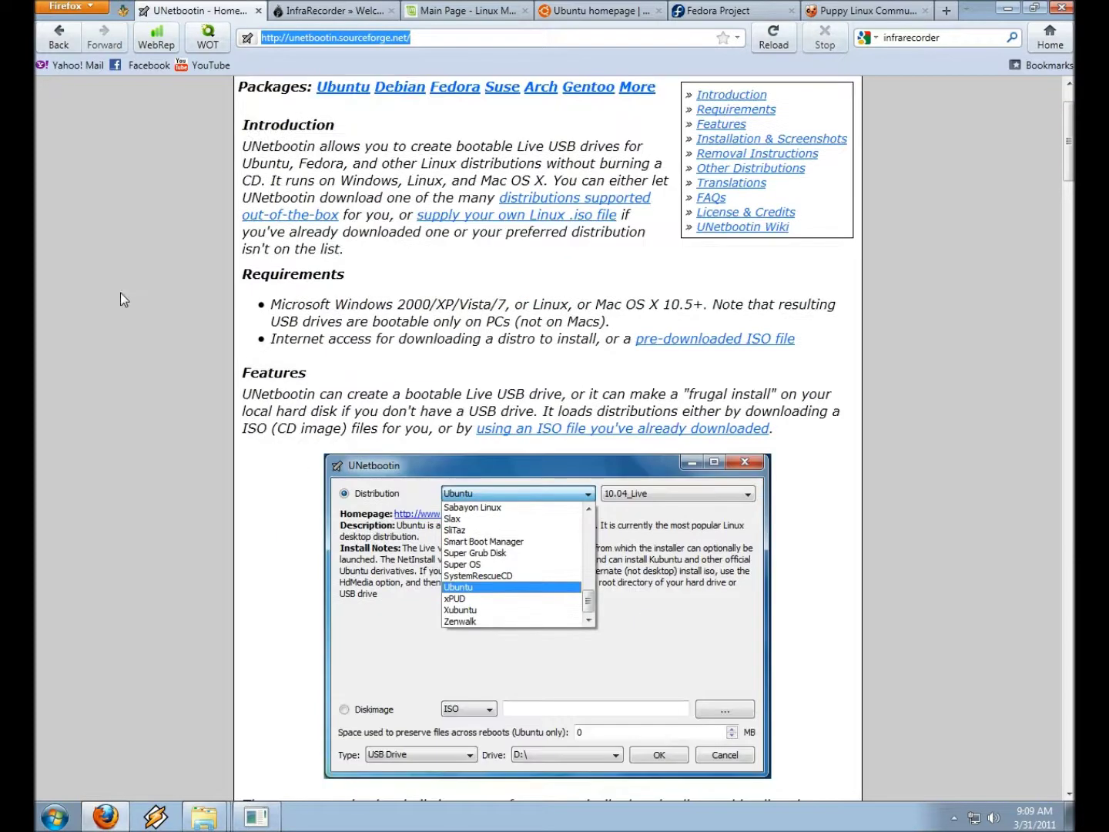
mouse_move(891, 203)
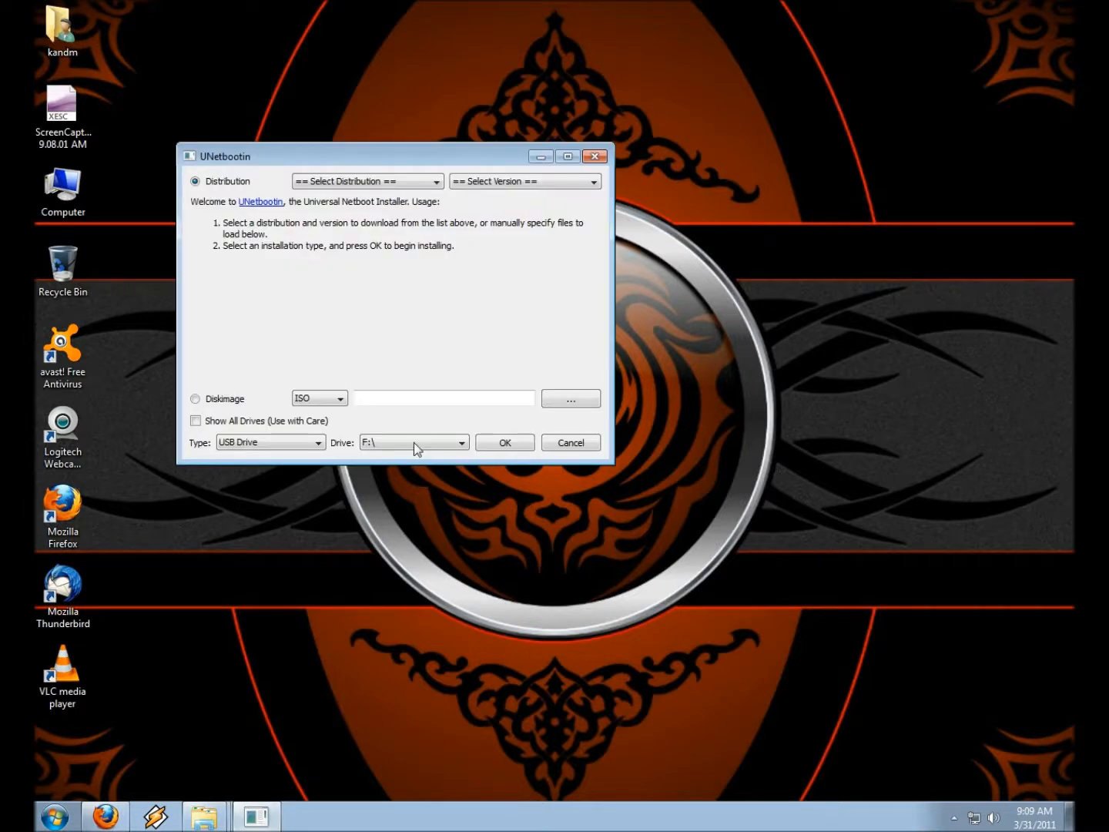
mouse_move(244, 250)
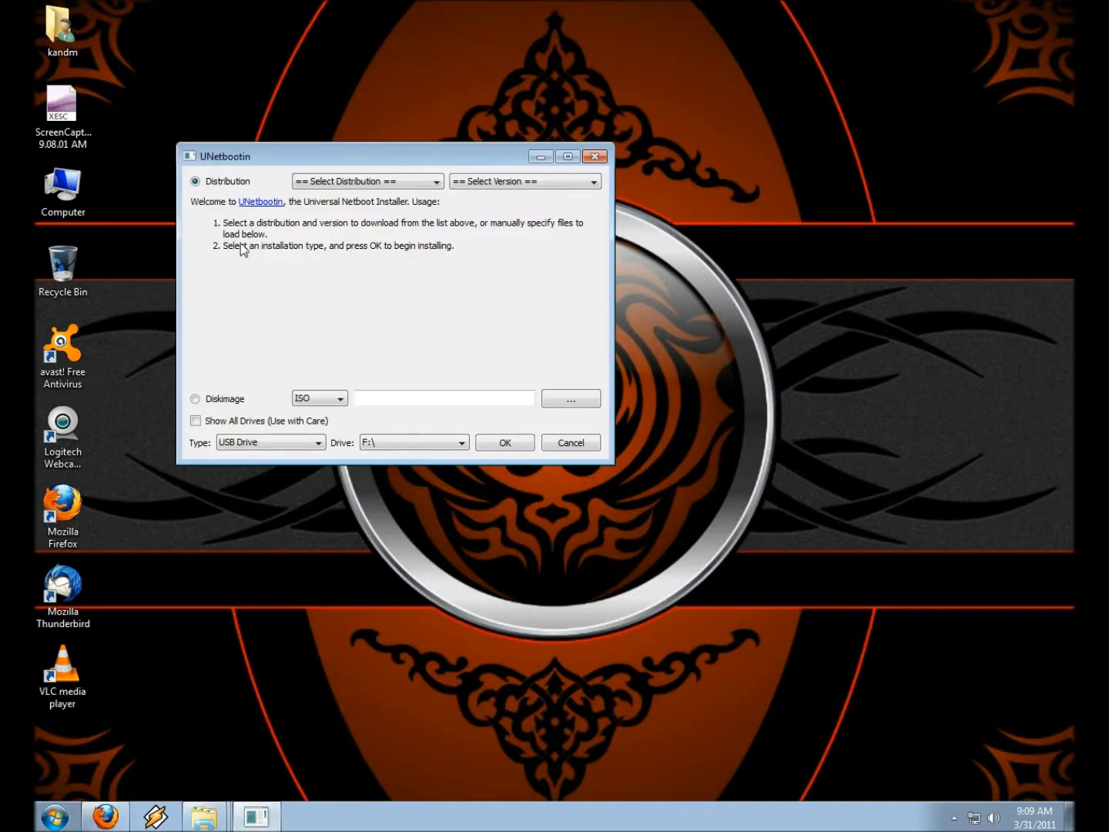
mouse_move(271, 376)
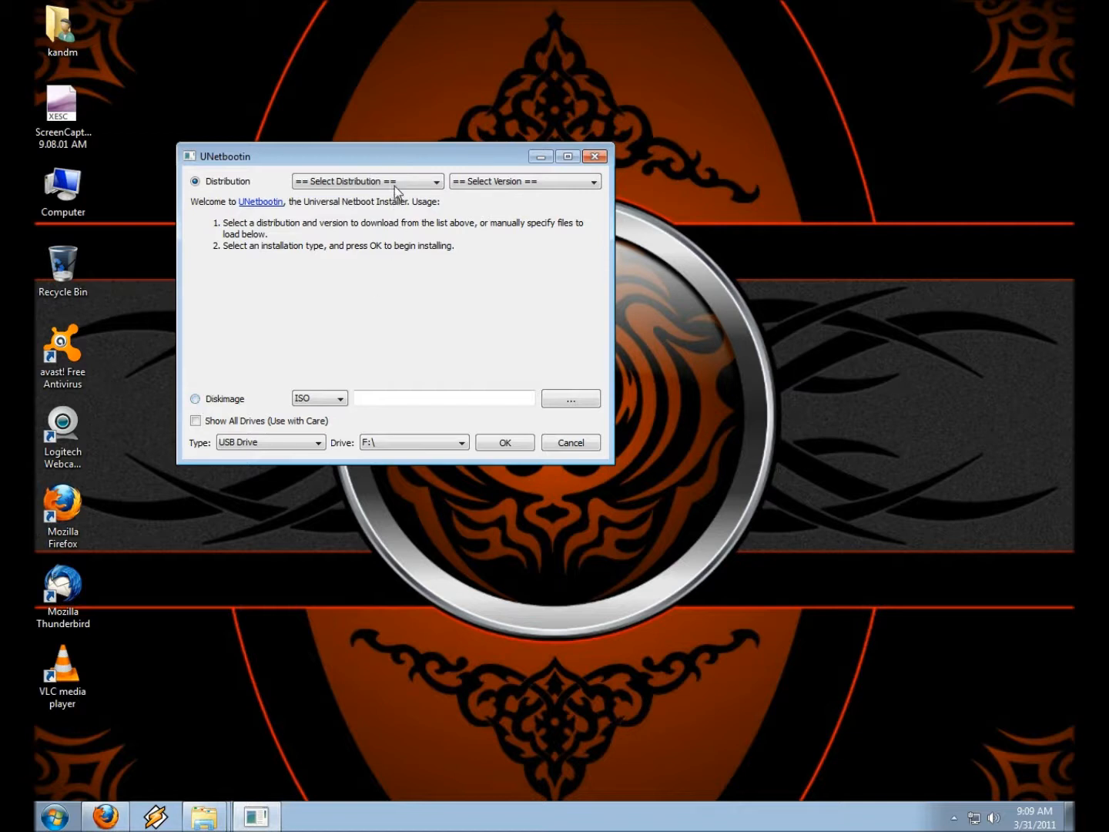
click(436, 182)
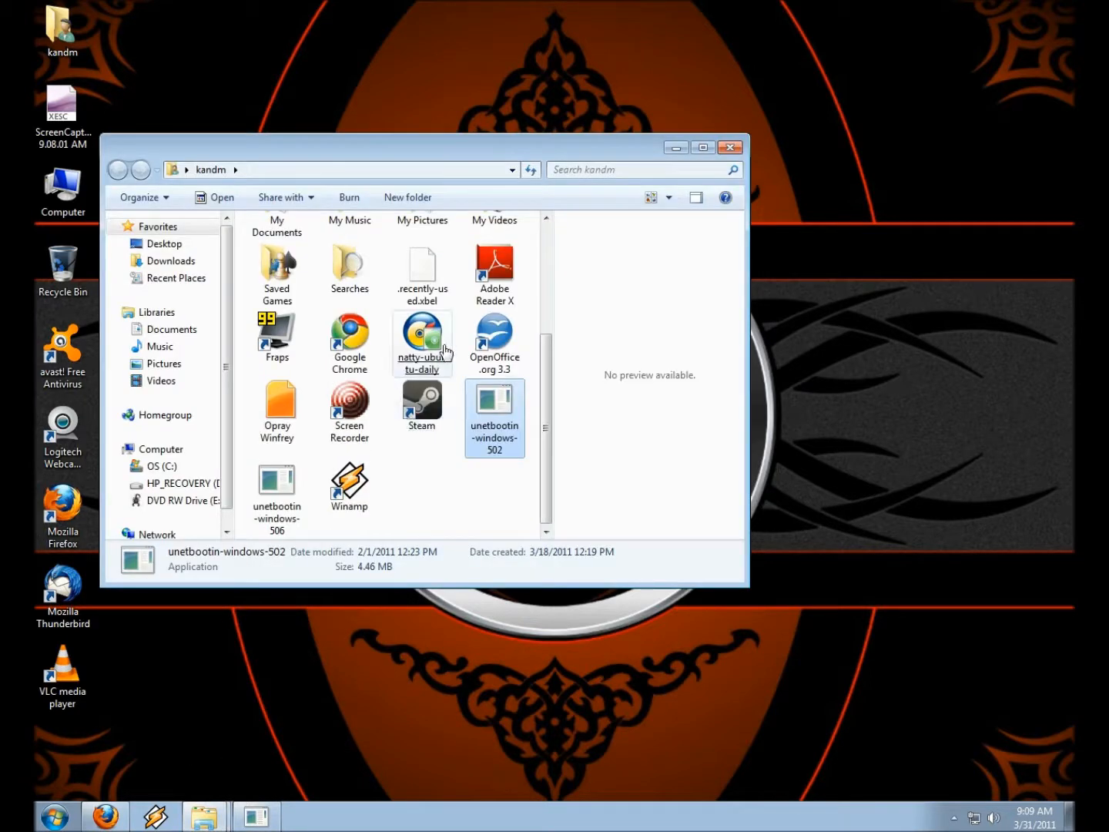
- Set natty-ubuntu-daily.iso as the Diskimage source and expand the target drive list
click(422, 342)
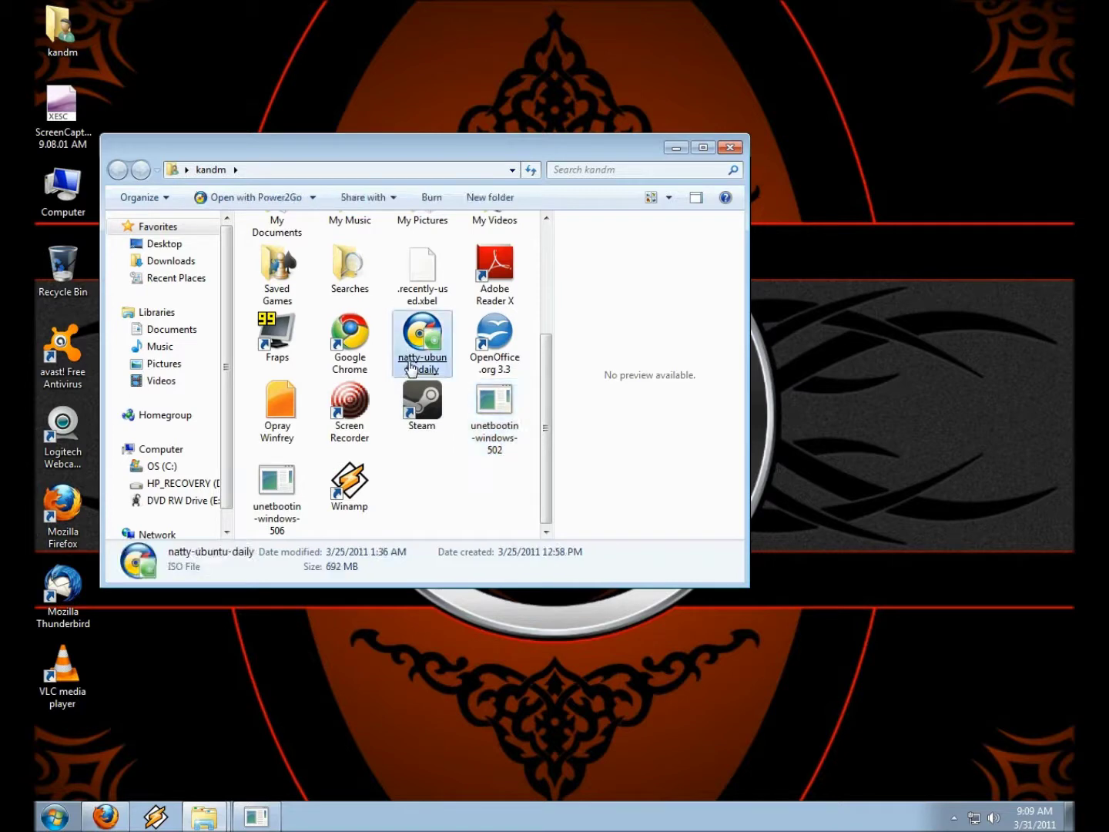
mouse_move(730, 148)
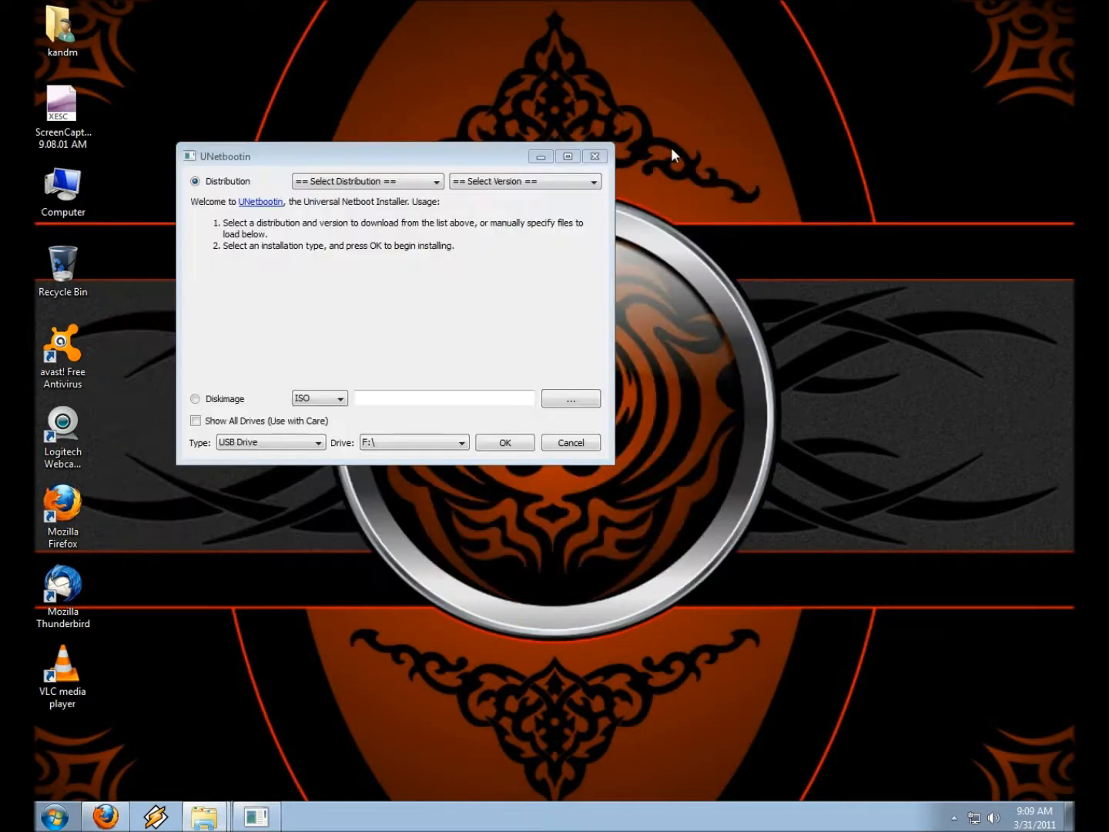
click(570, 398)
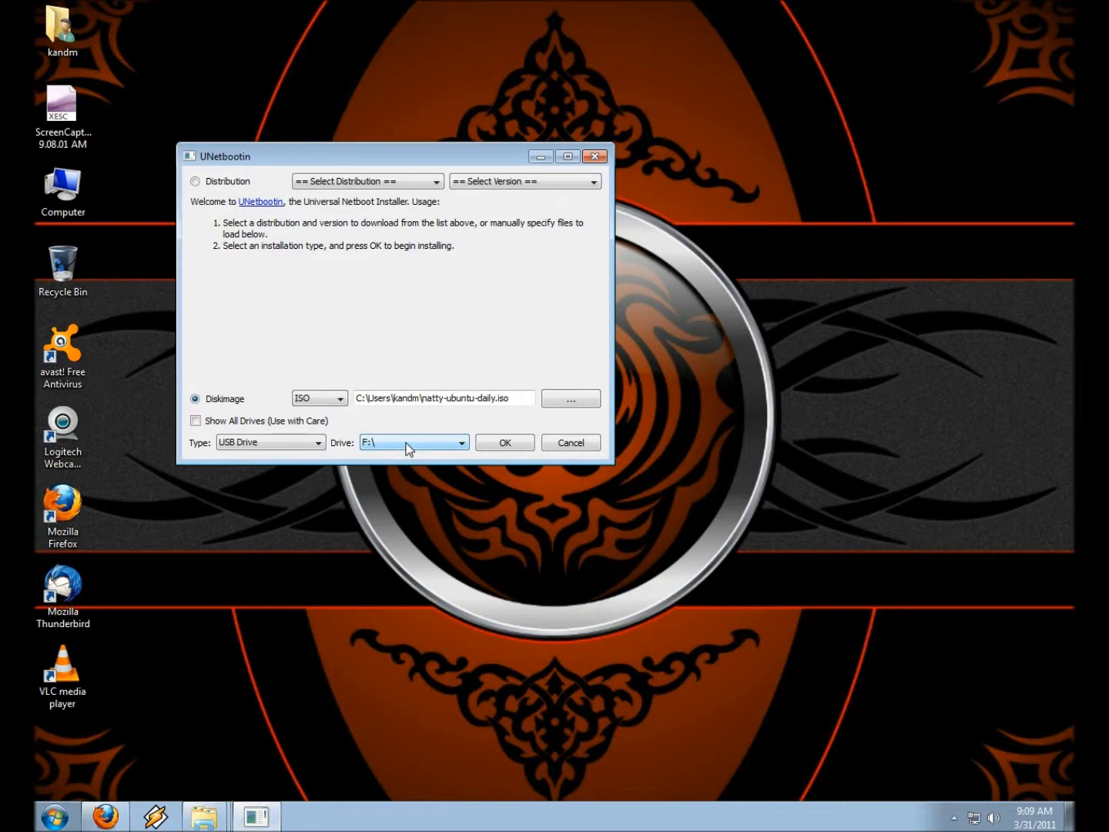
click(461, 442)
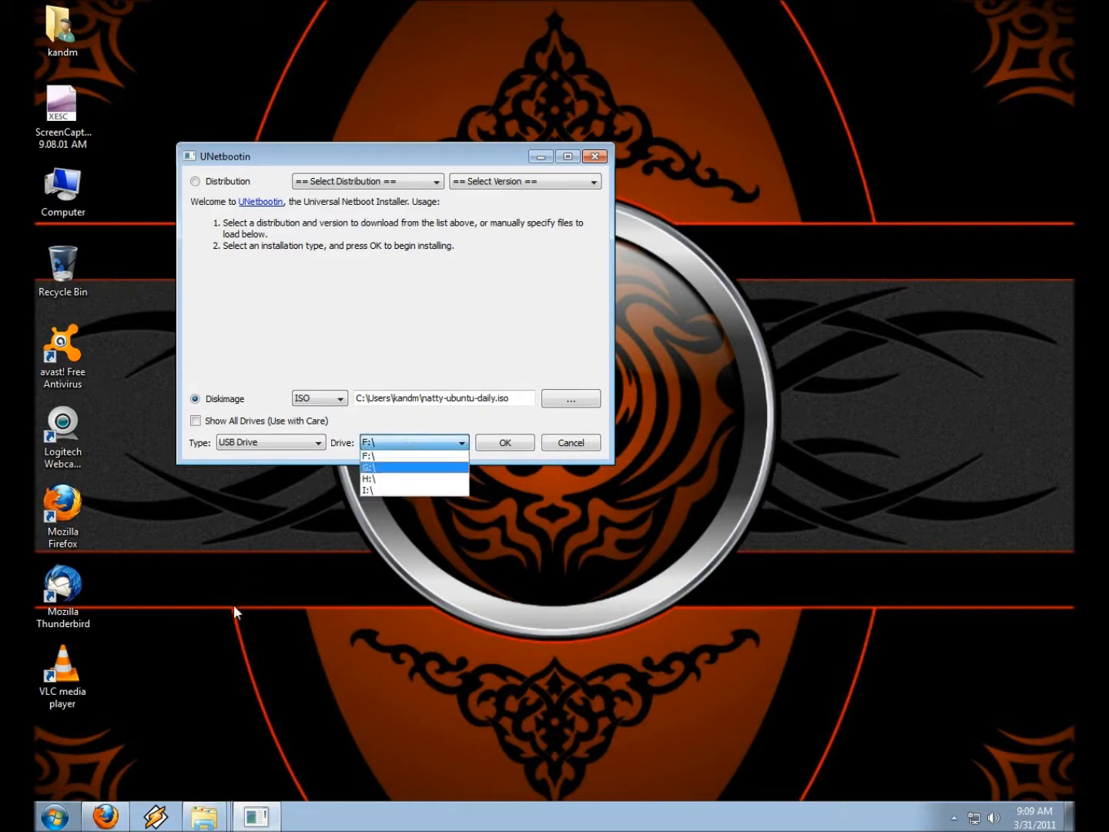
- Check the computer's drives and removable disks via Start > Computer
click(54, 817)
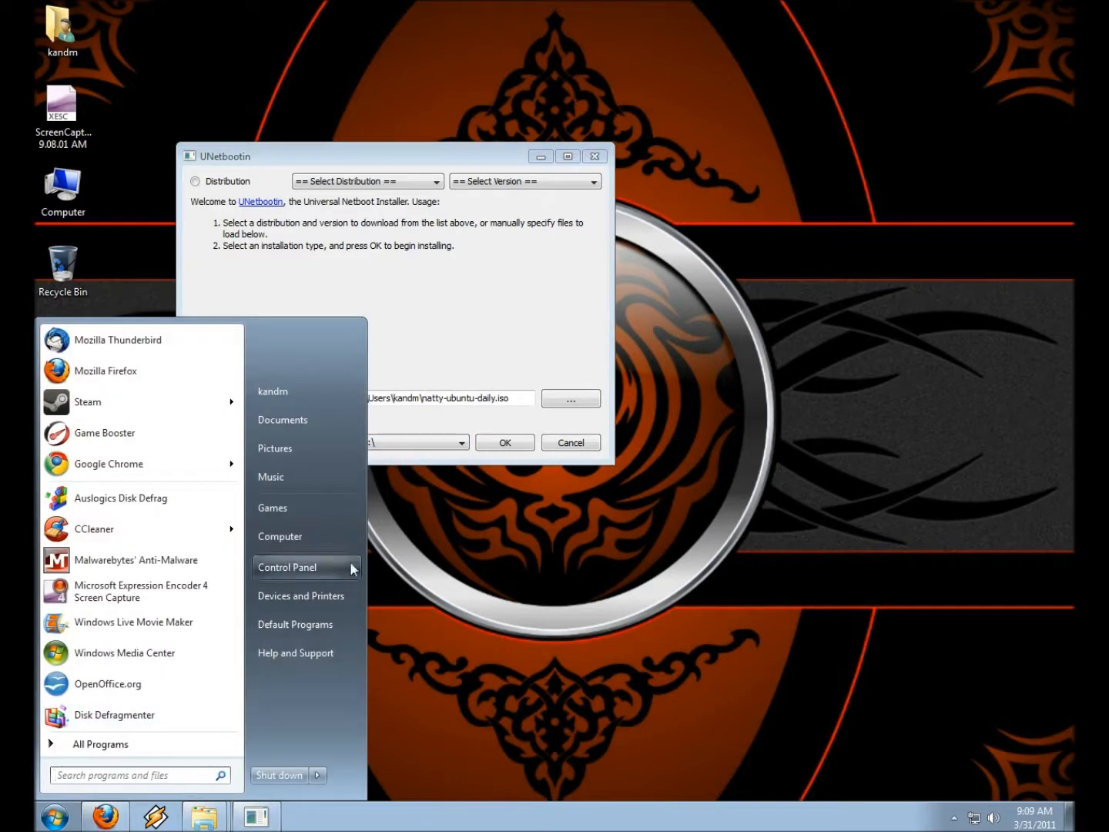
click(280, 536)
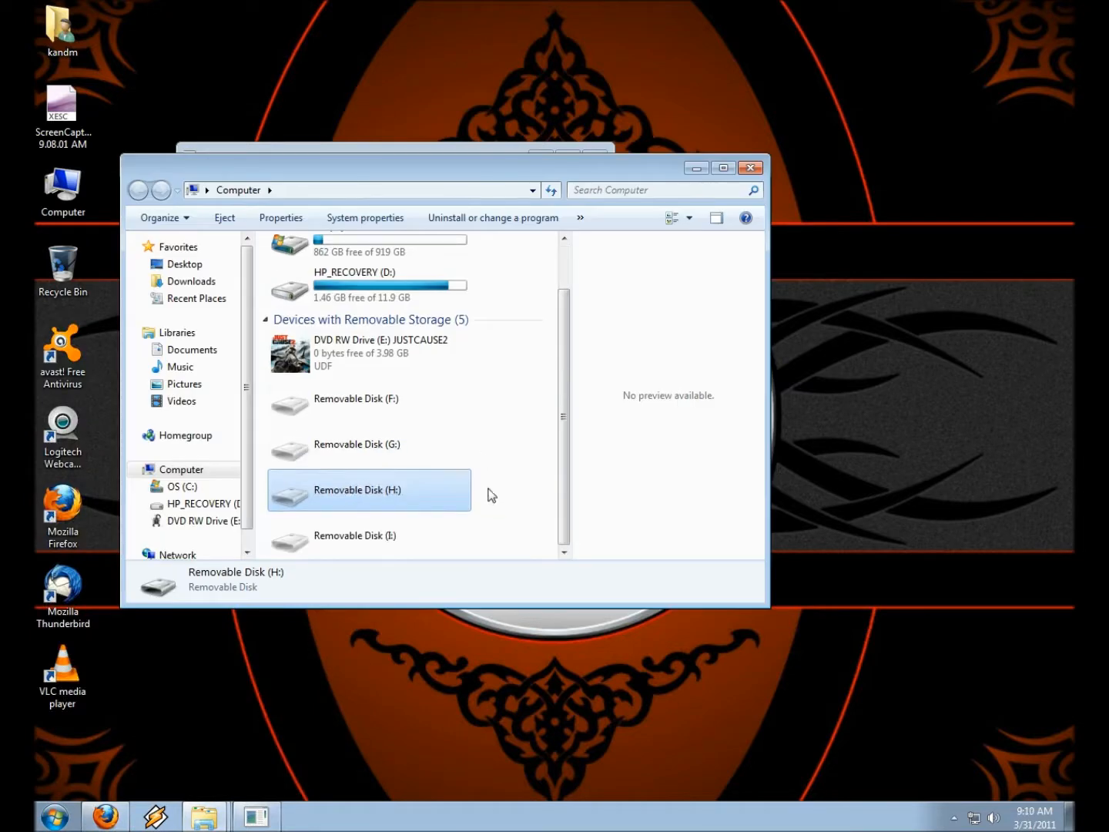
scroll(up, 3)
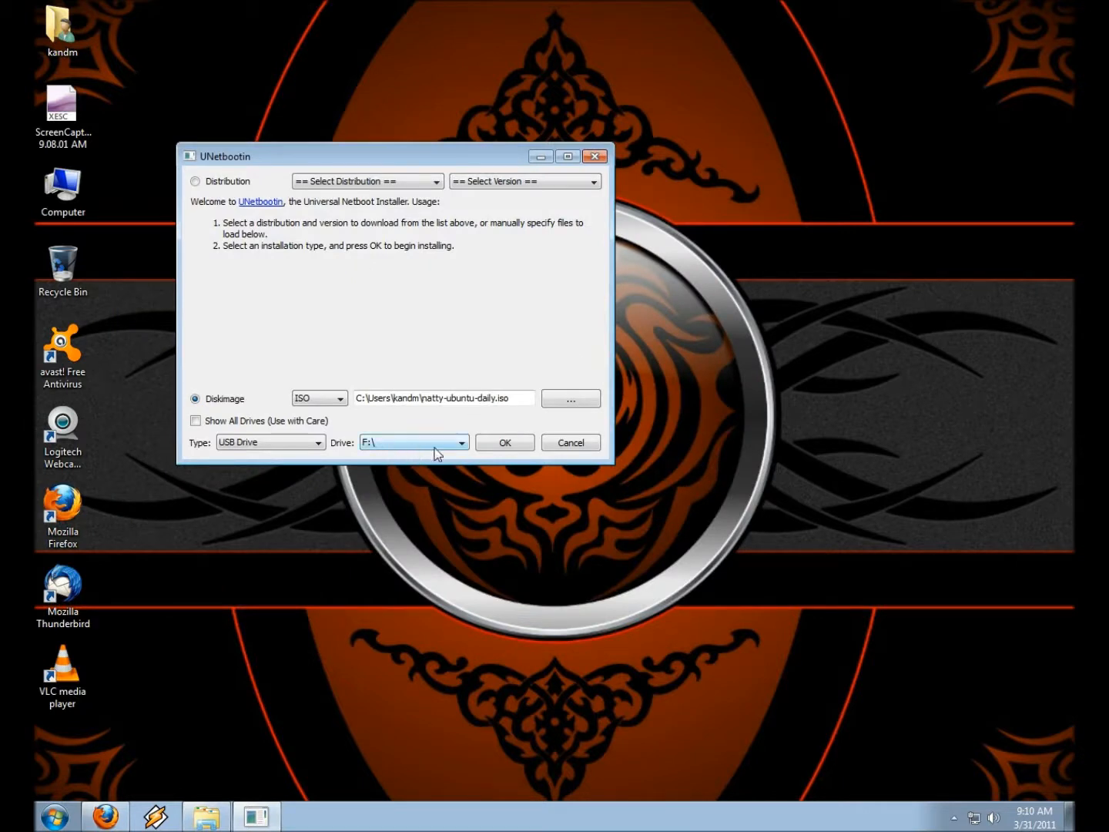
mouse_move(431, 457)
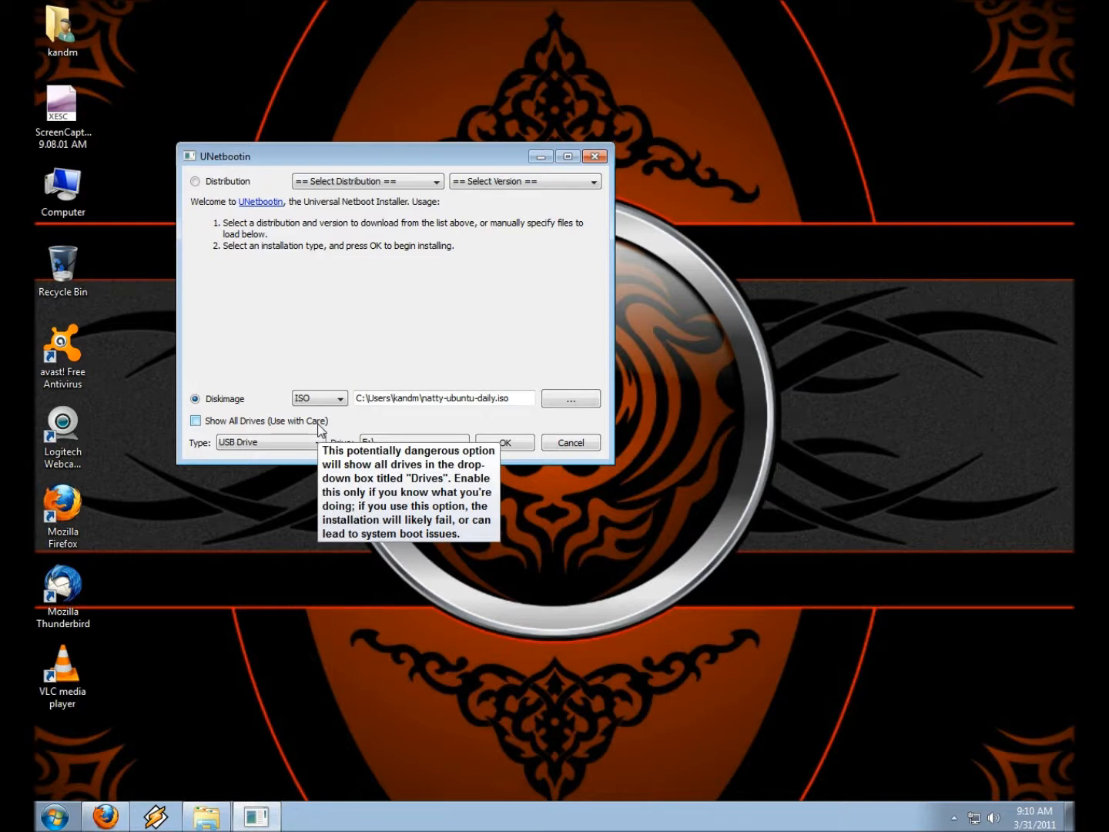
mouse_move(530, 453)
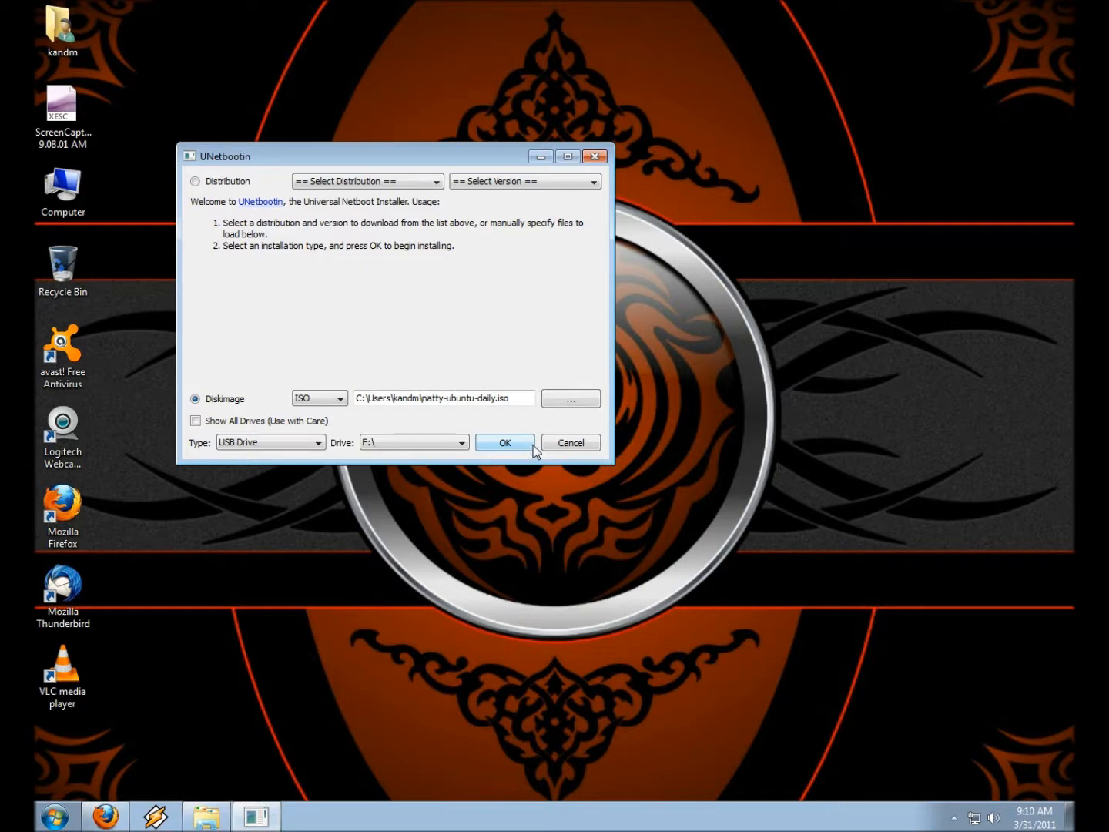
mouse_move(571, 442)
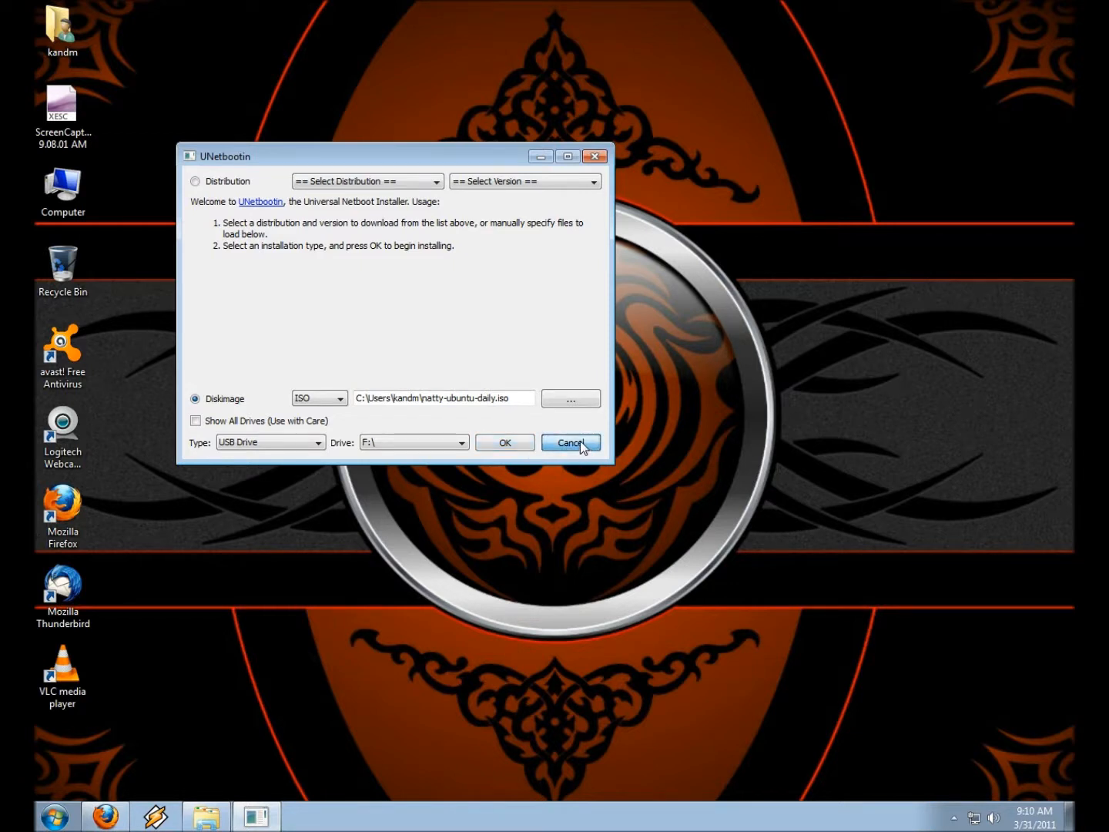
- Cancel UNetbootin without writing anything, returning to the desktop
click(570, 443)
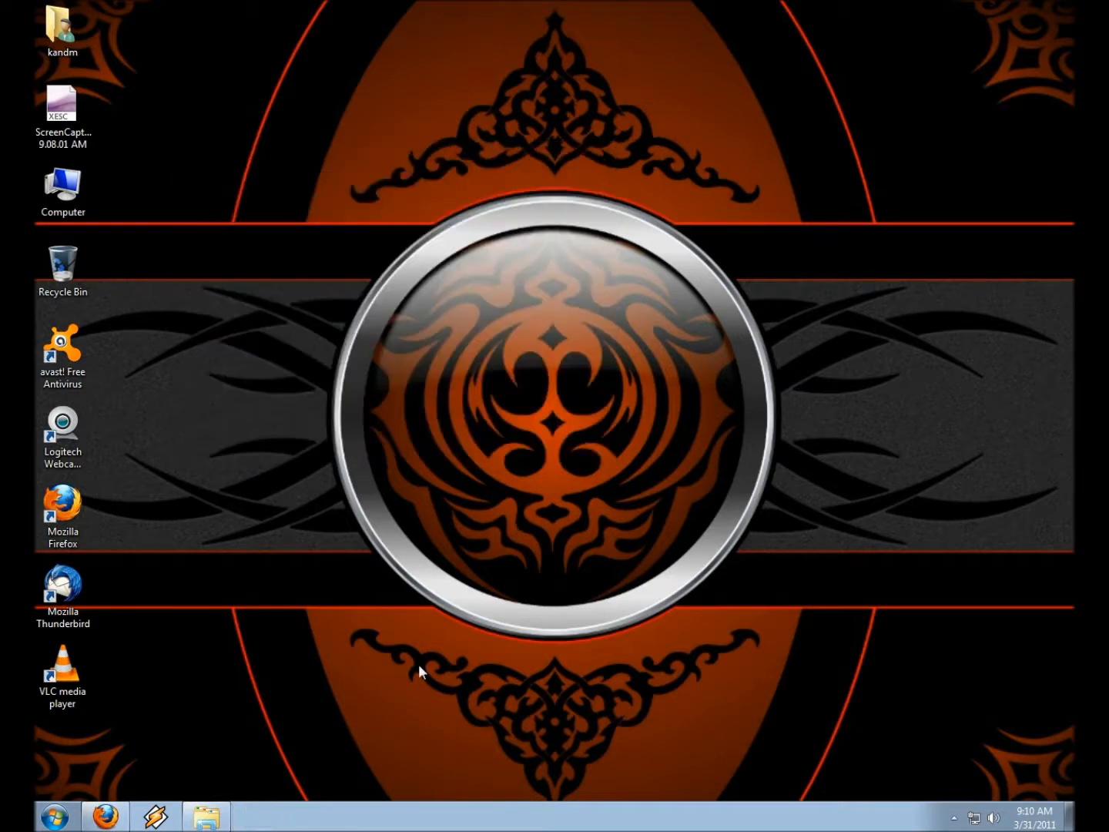
mouse_move(185, 656)
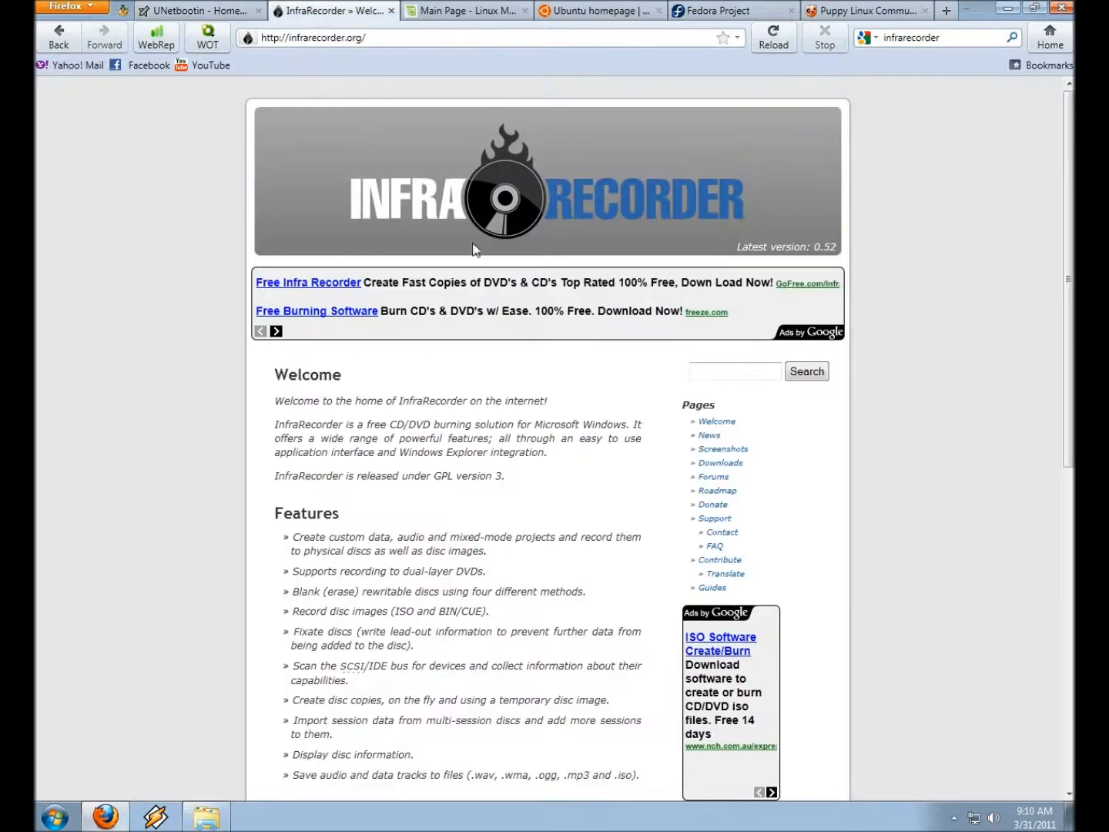
- Scroll through the InfraRecorder Welcome and Features sections and select its site address
scroll(down, 3)
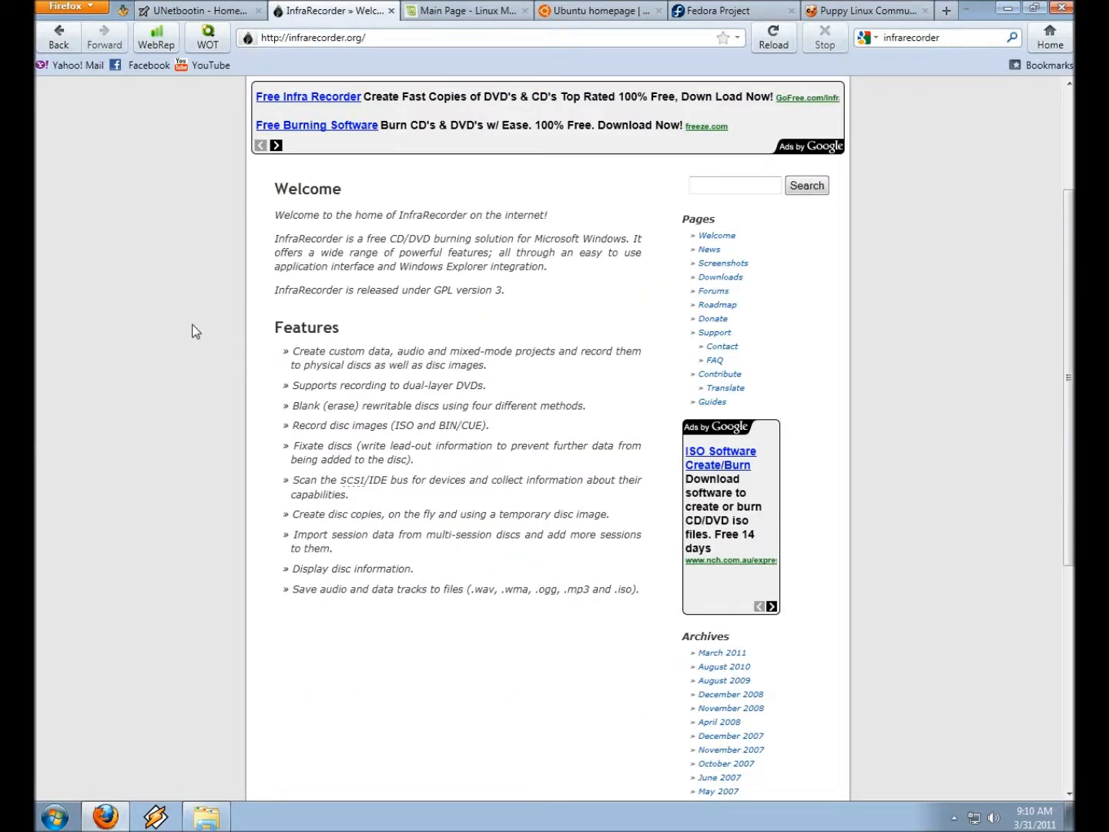
scroll(up, 3)
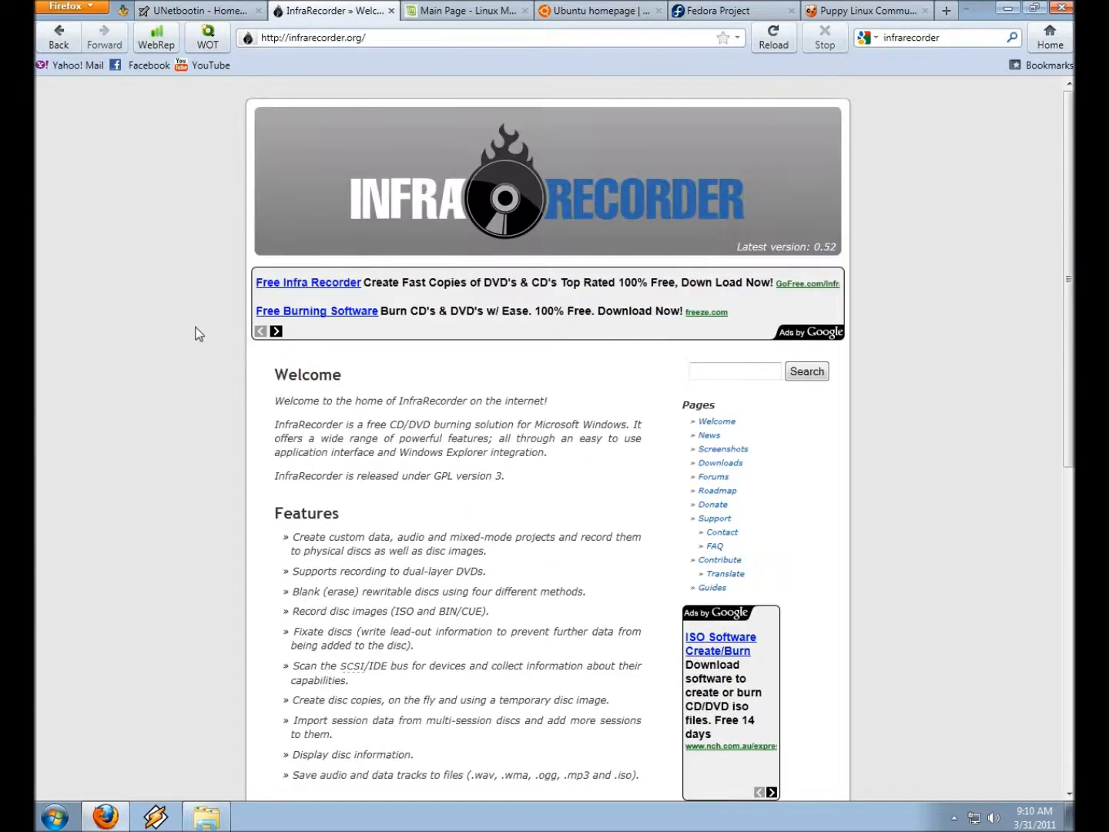
mouse_move(183, 398)
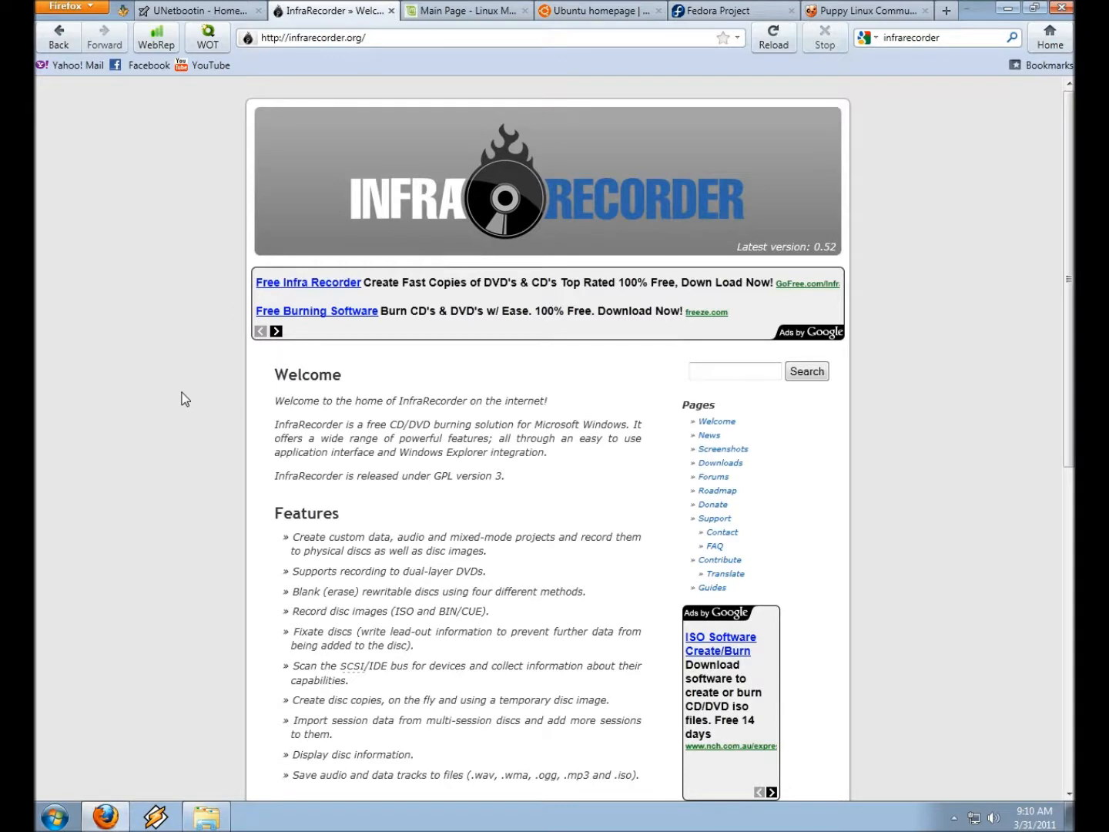
scroll(down, 3)
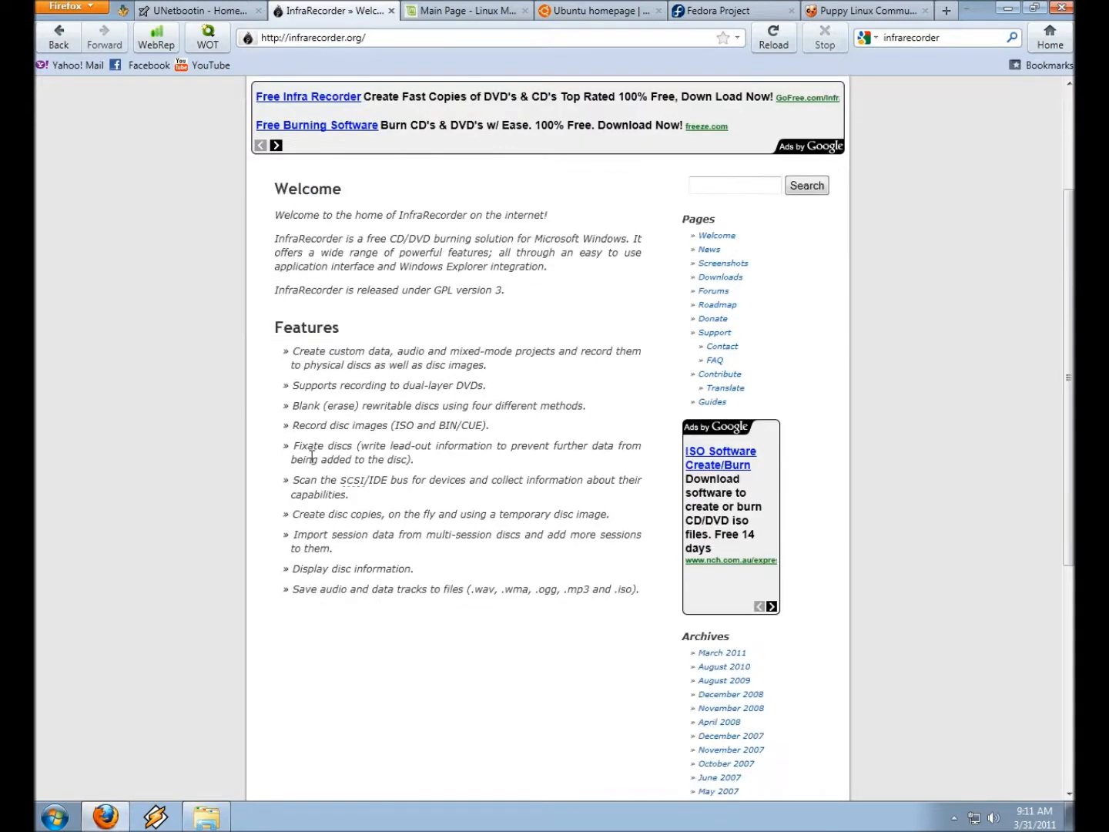
mouse_move(407, 309)
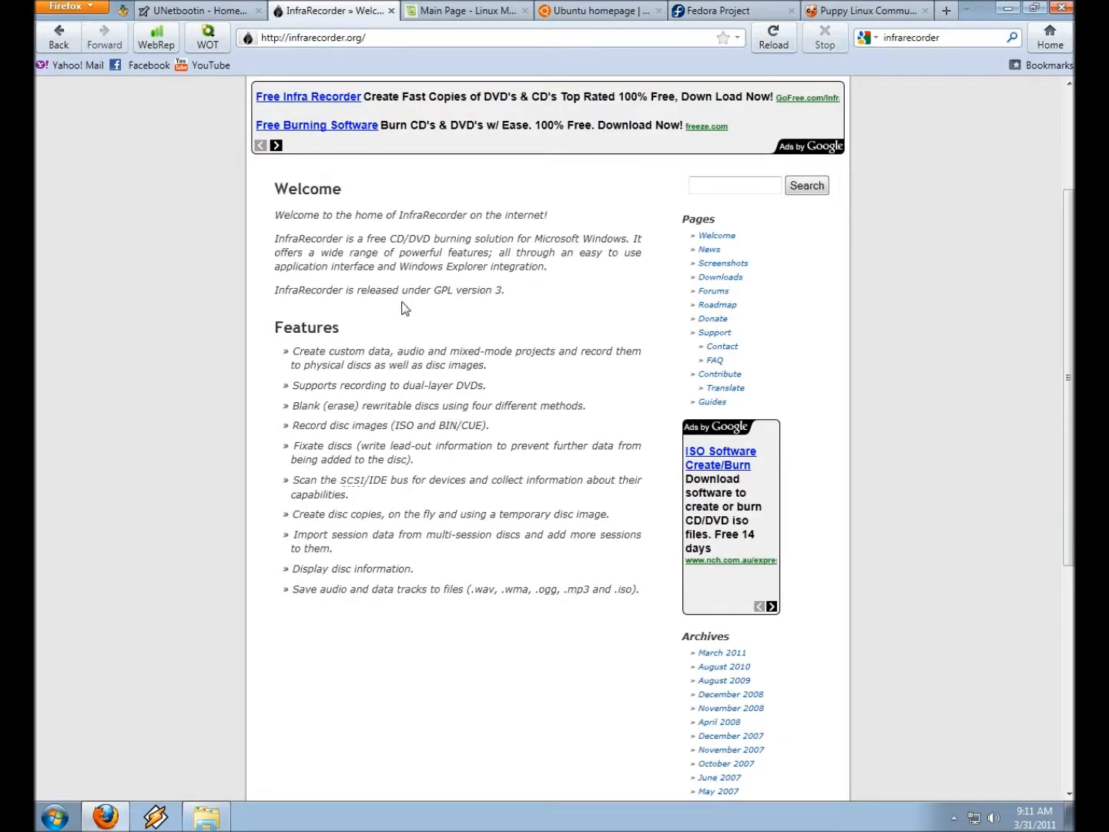
mouse_move(369, 515)
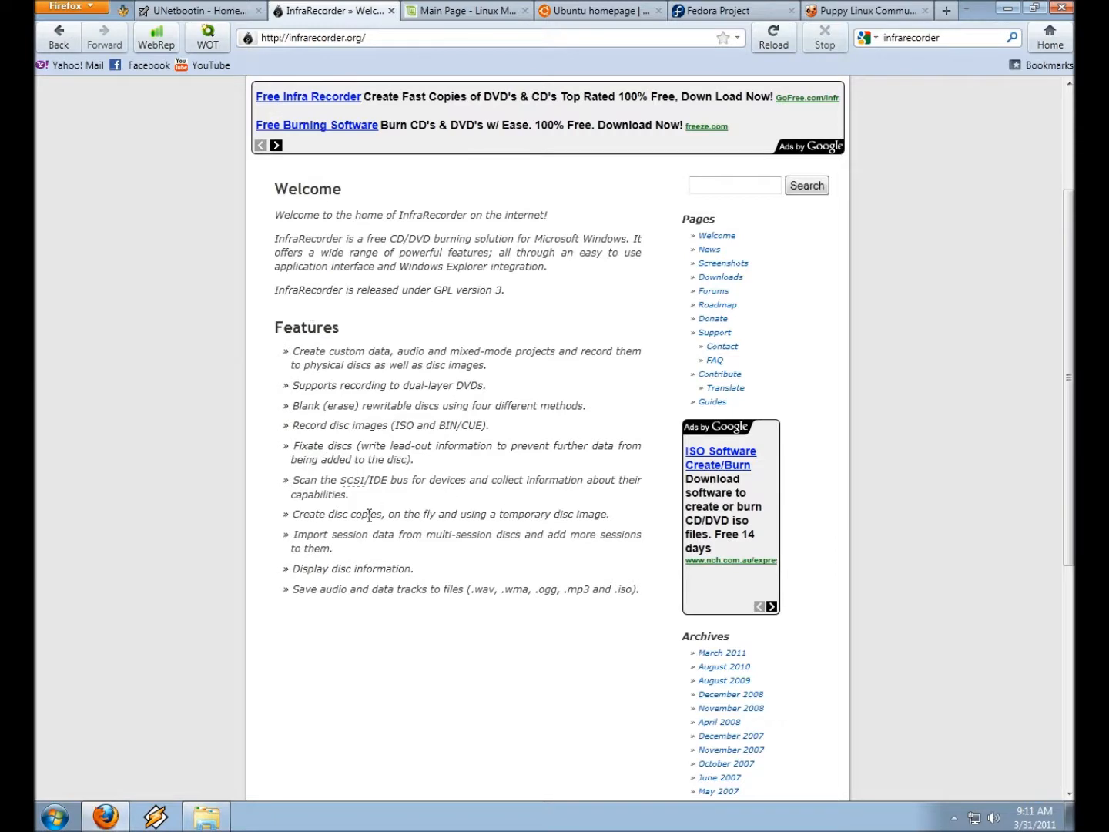
mouse_move(358, 602)
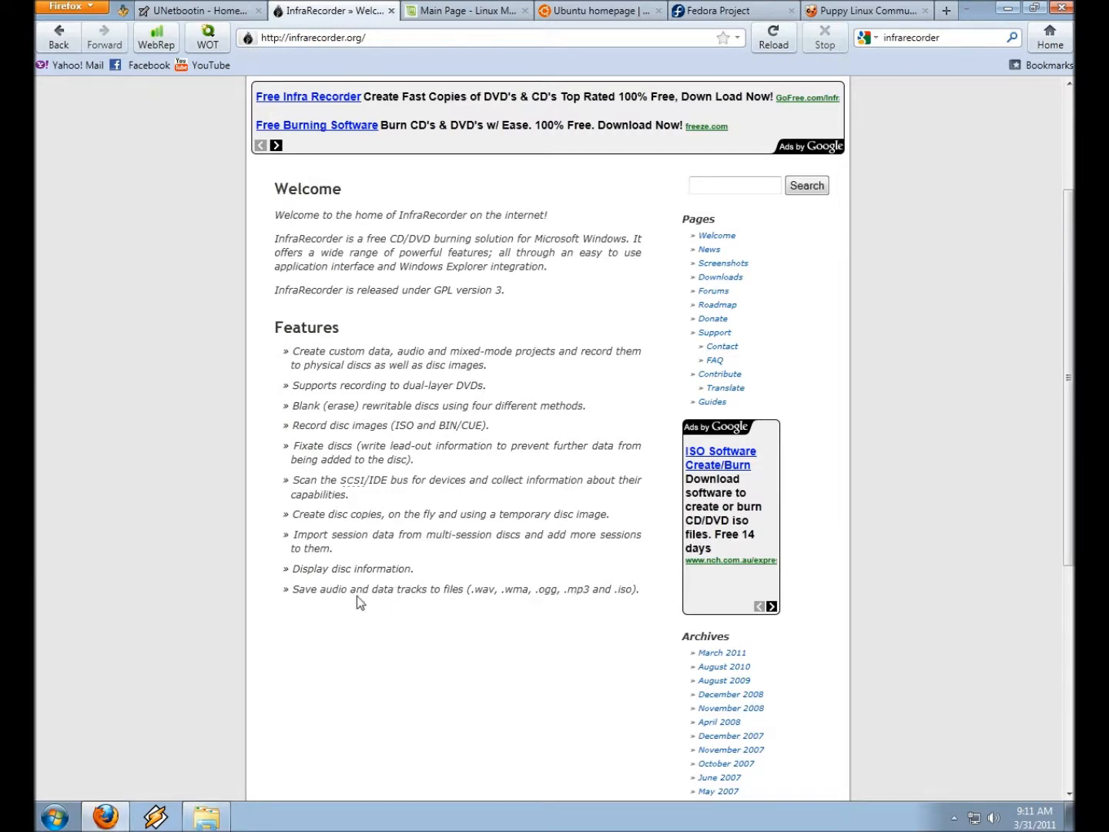
scroll(up, 3)
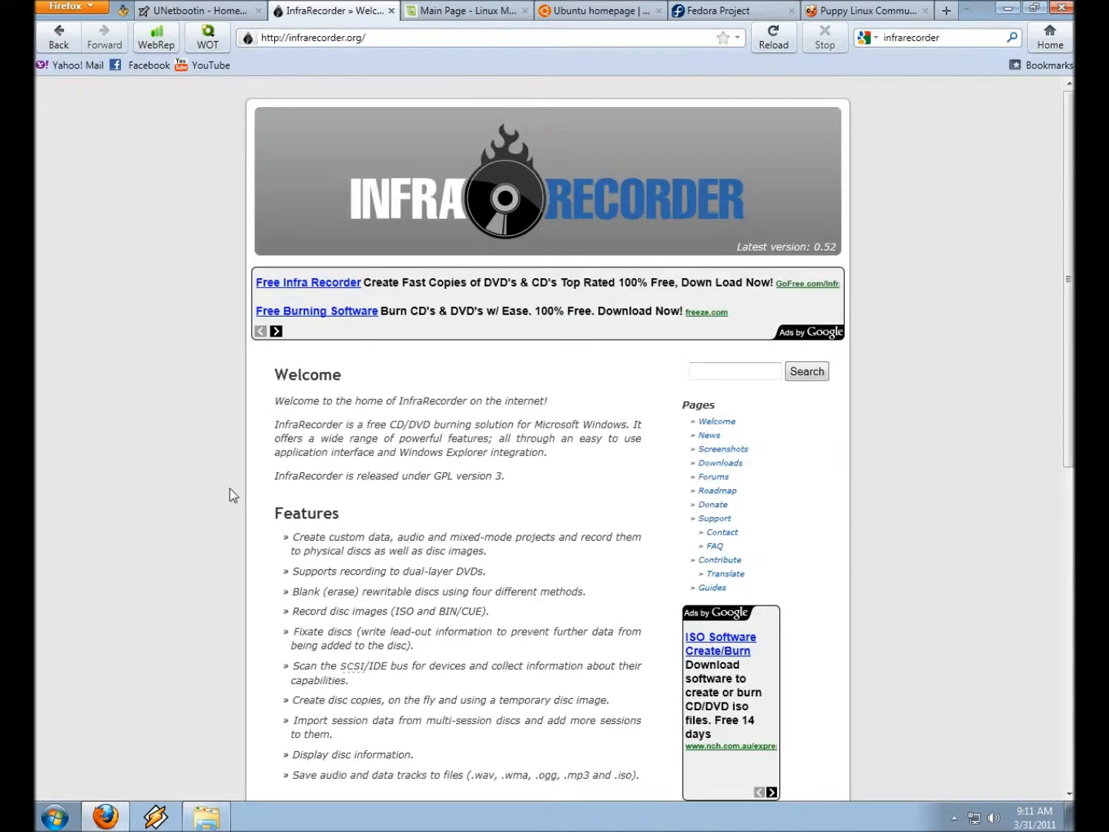
click(316, 37)
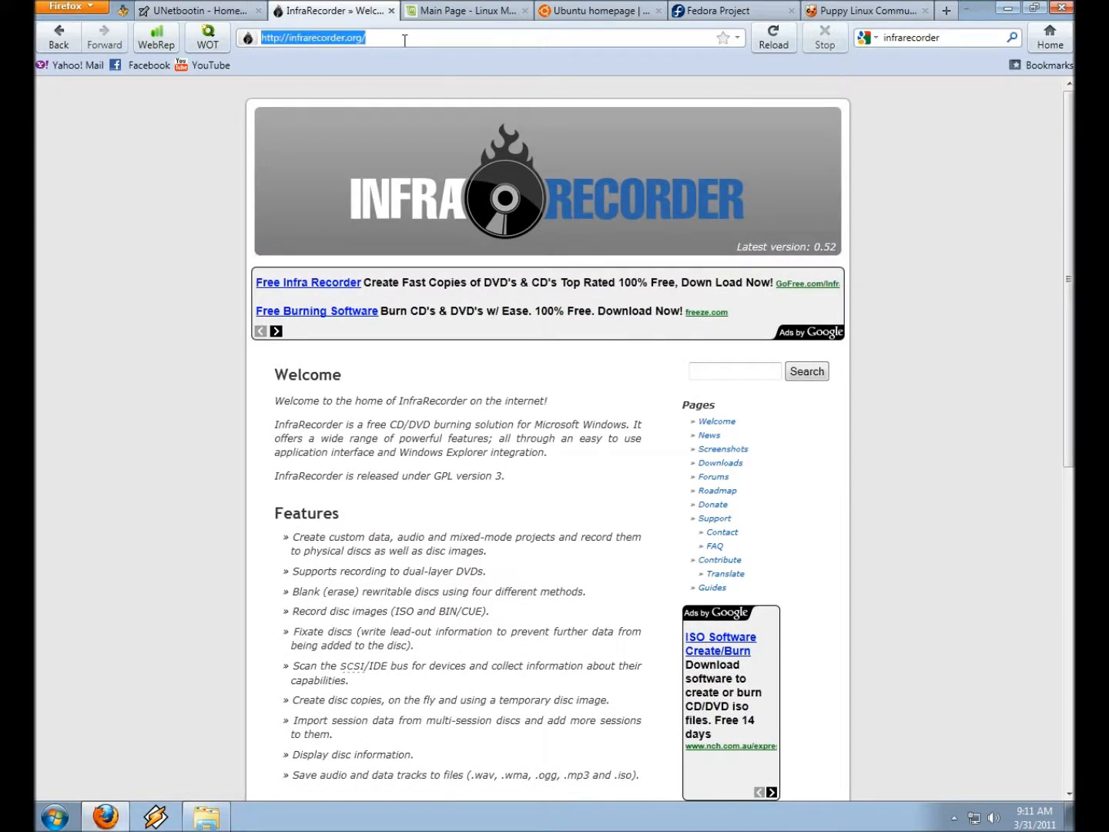
scroll(down, 3)
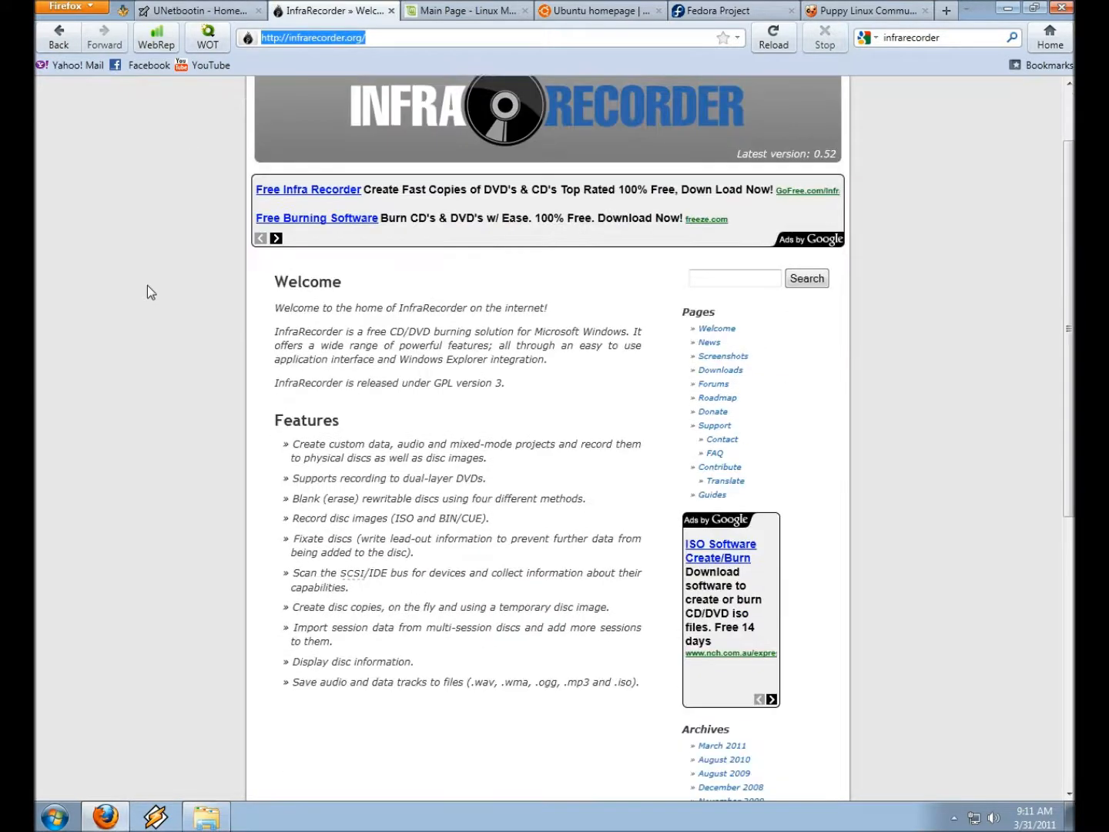
mouse_move(298, 522)
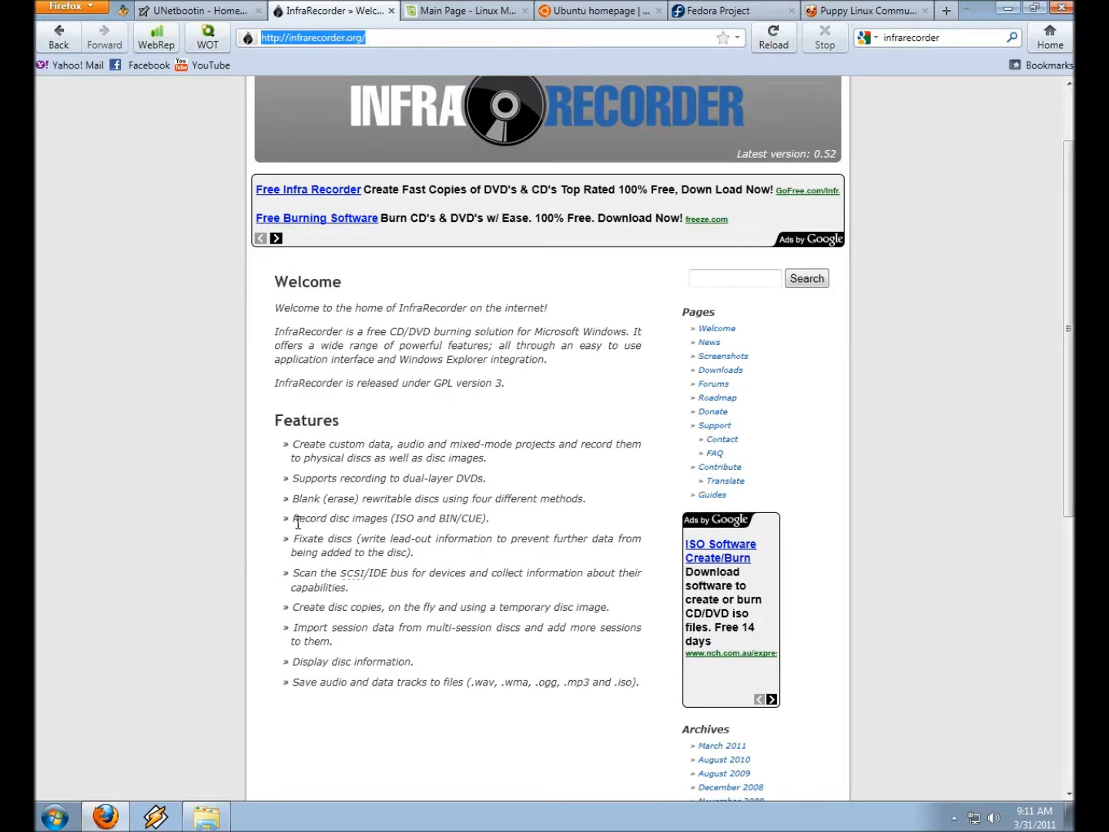
mouse_move(494, 493)
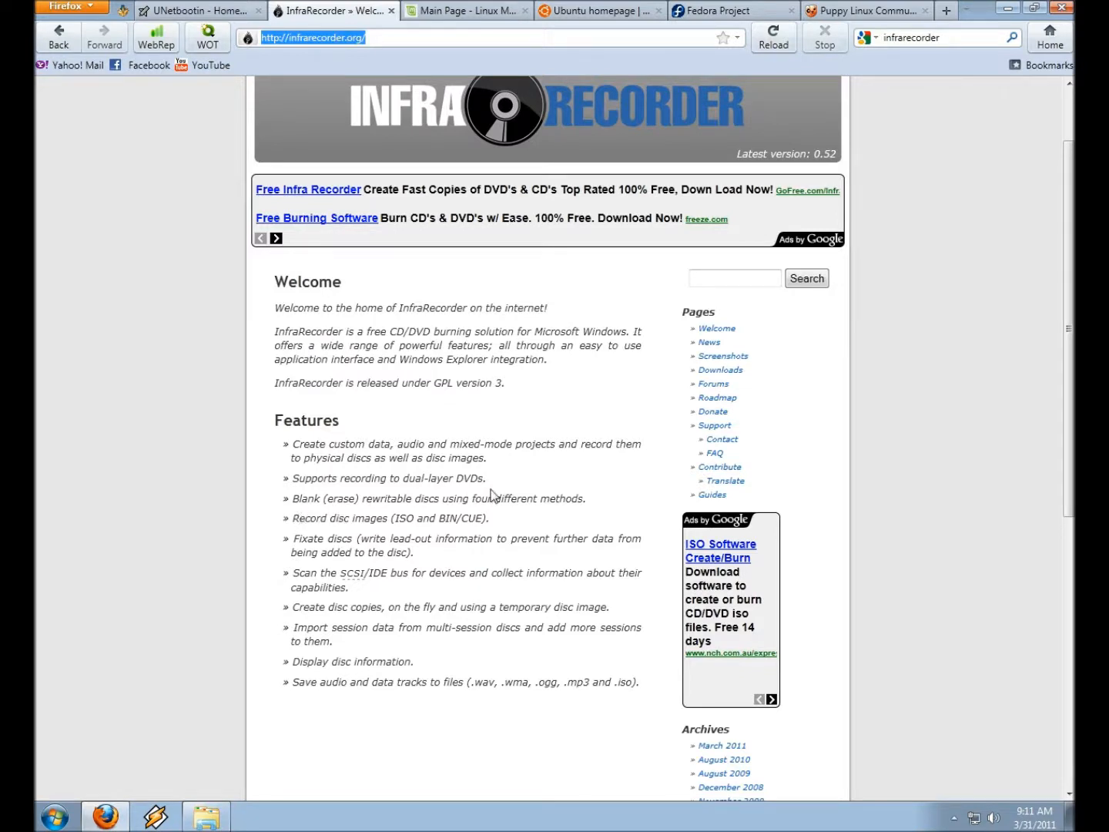
mouse_move(490, 521)
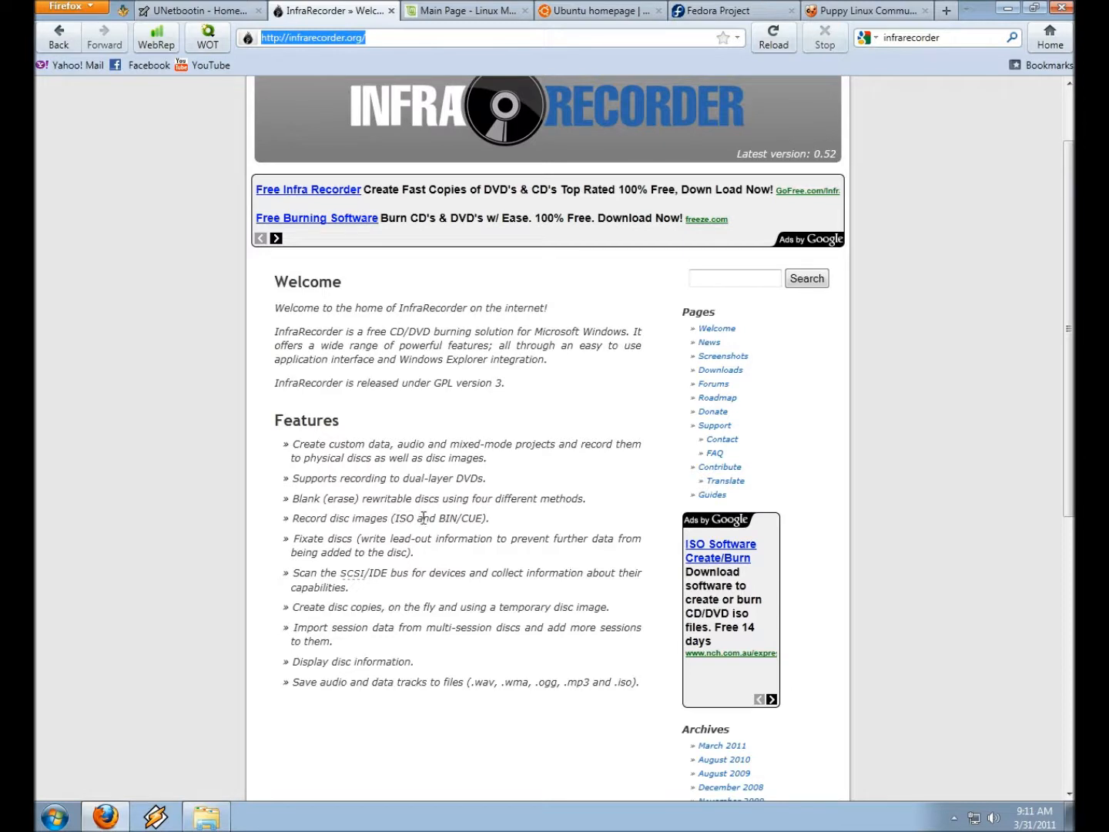
mouse_move(453, 514)
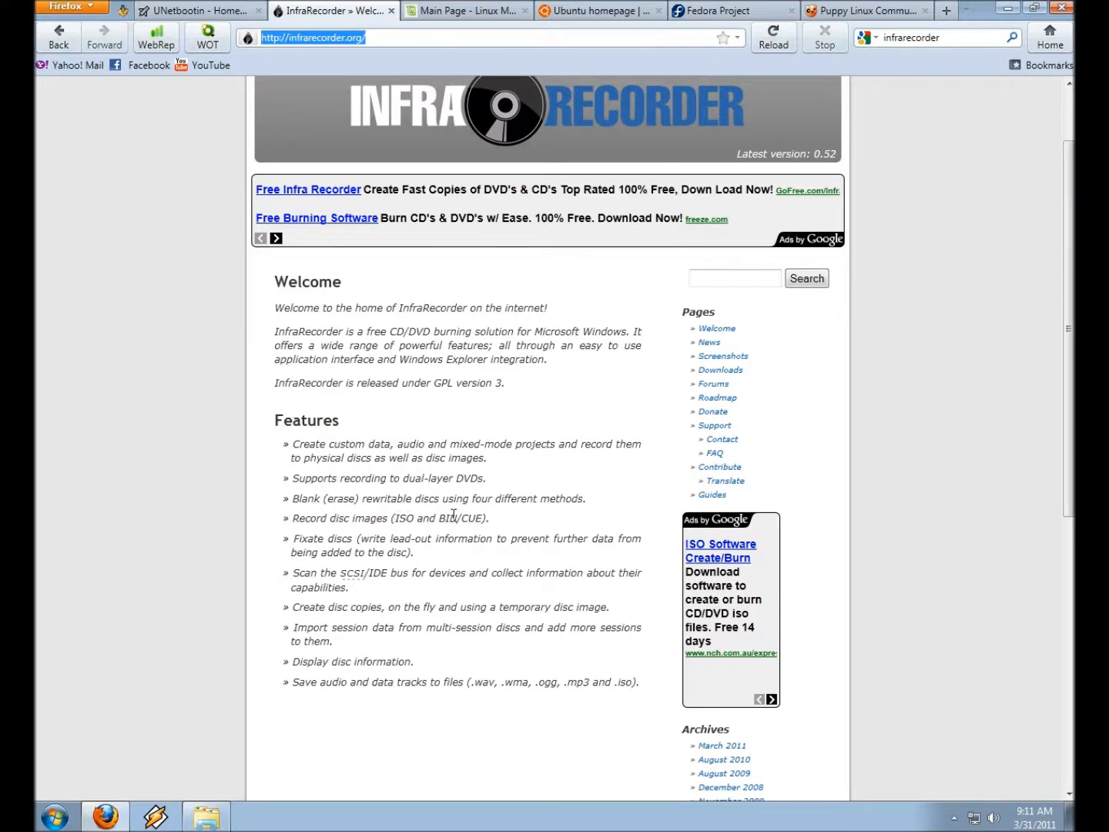
mouse_move(440, 518)
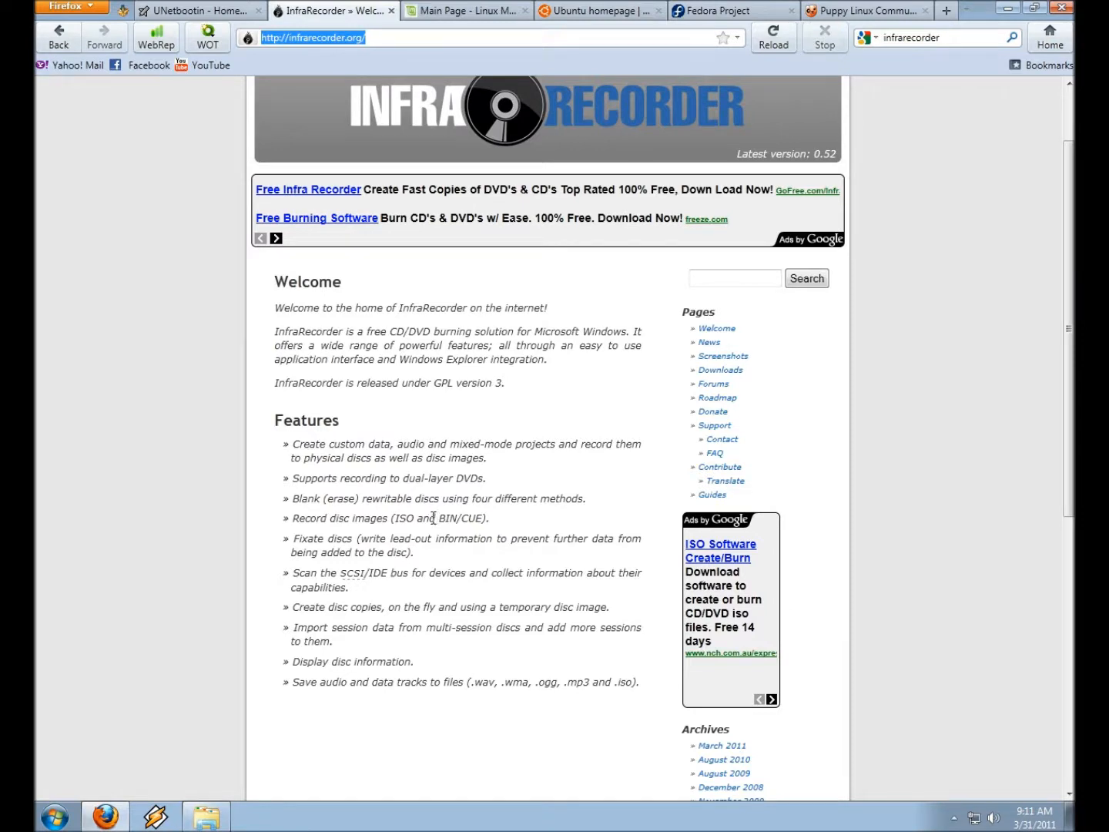
mouse_move(367, 417)
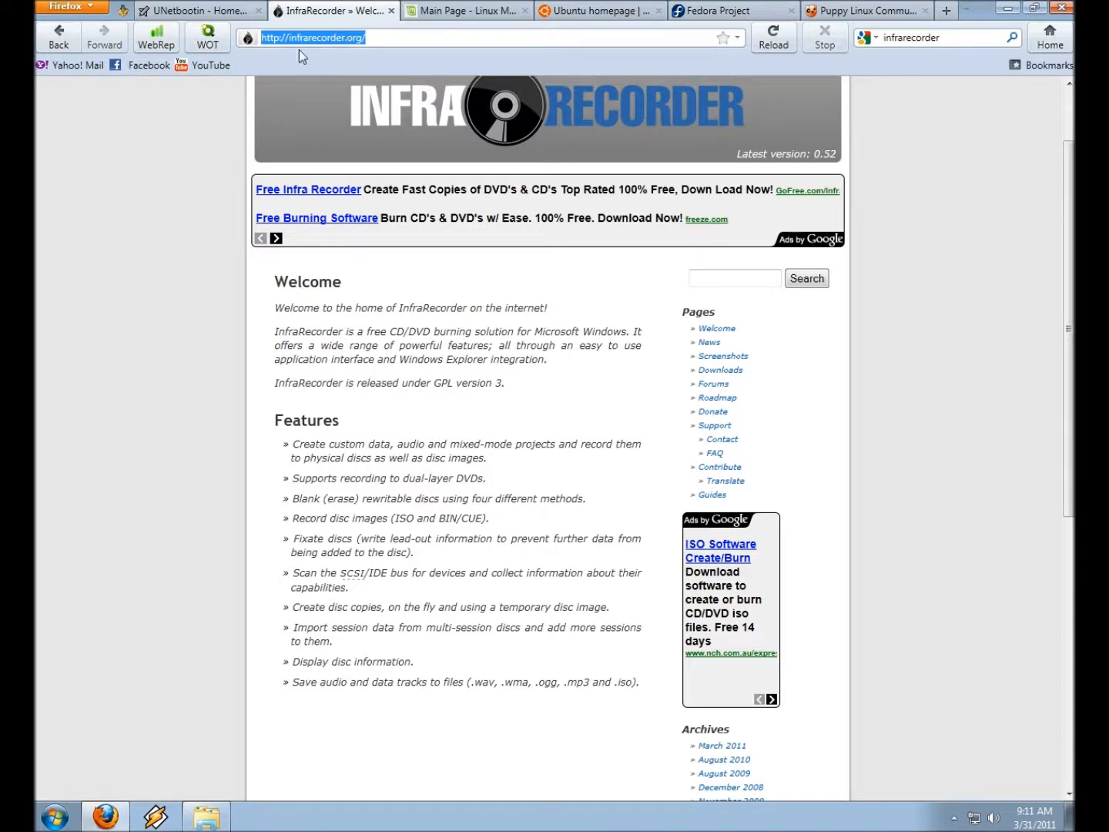
mouse_move(394, 13)
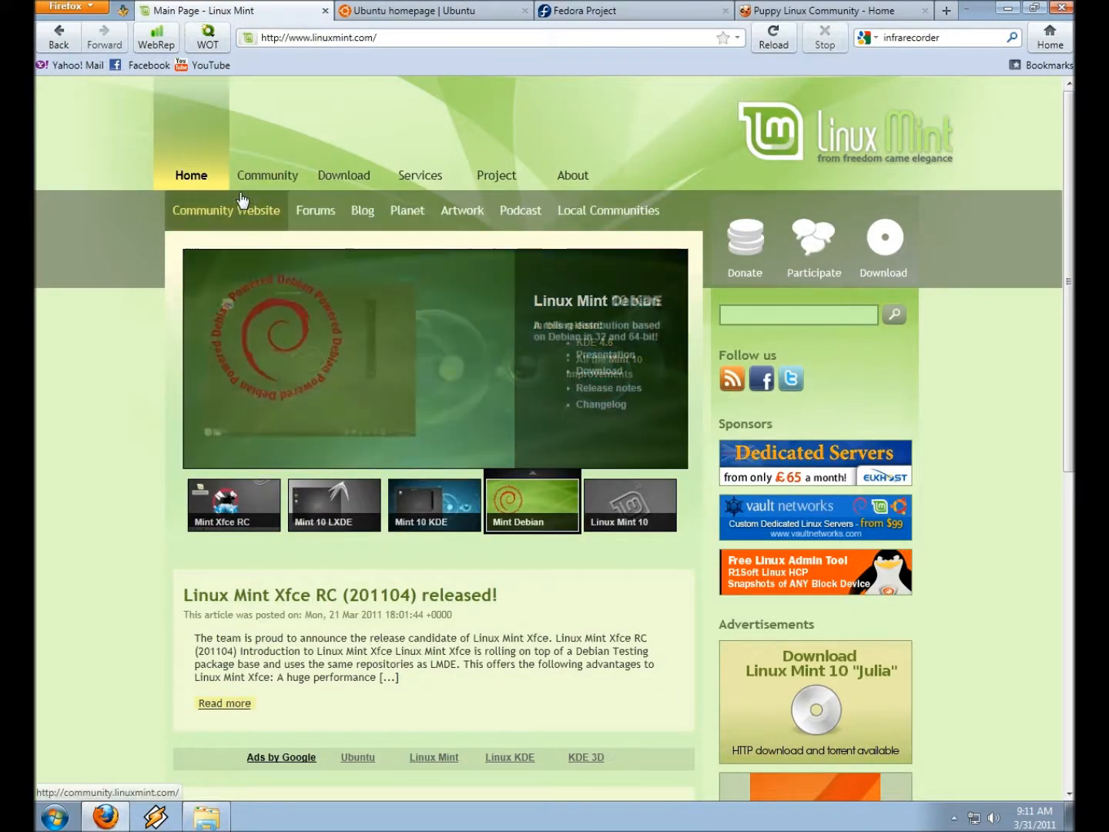
mouse_move(51, 344)
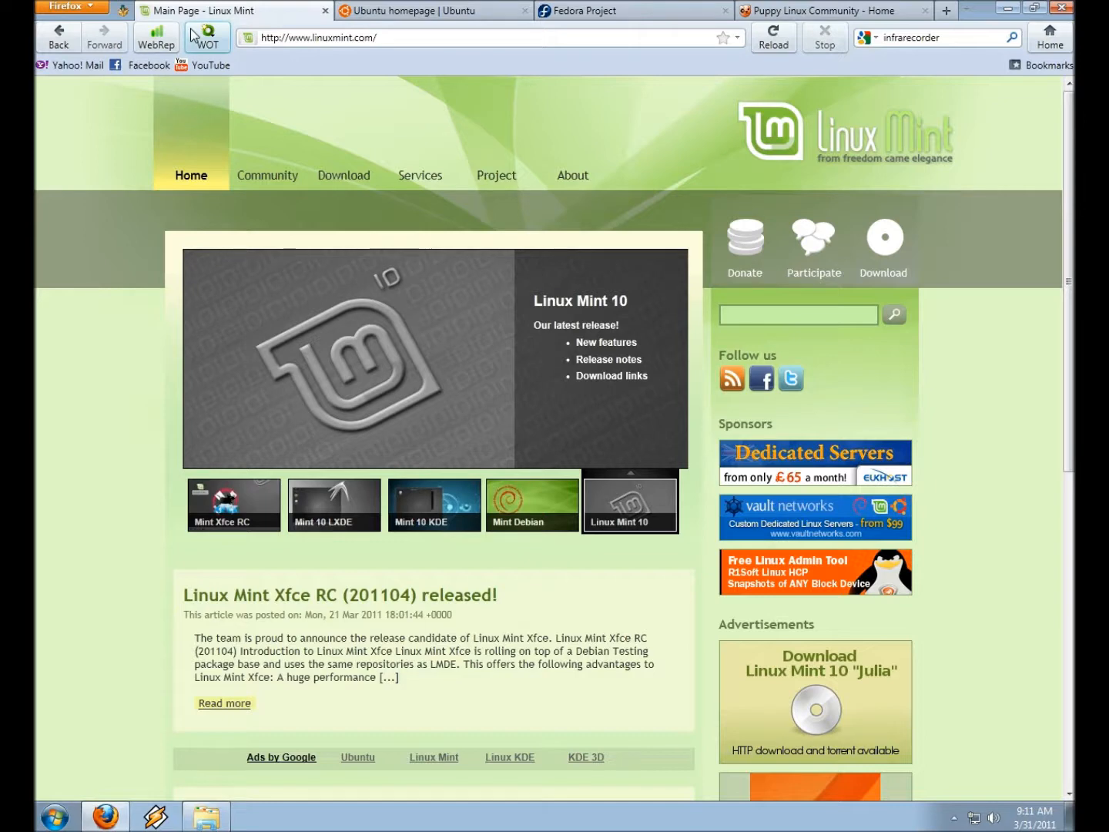
- Close the Linux Mint Main Page tab so the Ubuntu homepage becomes active
click(234, 506)
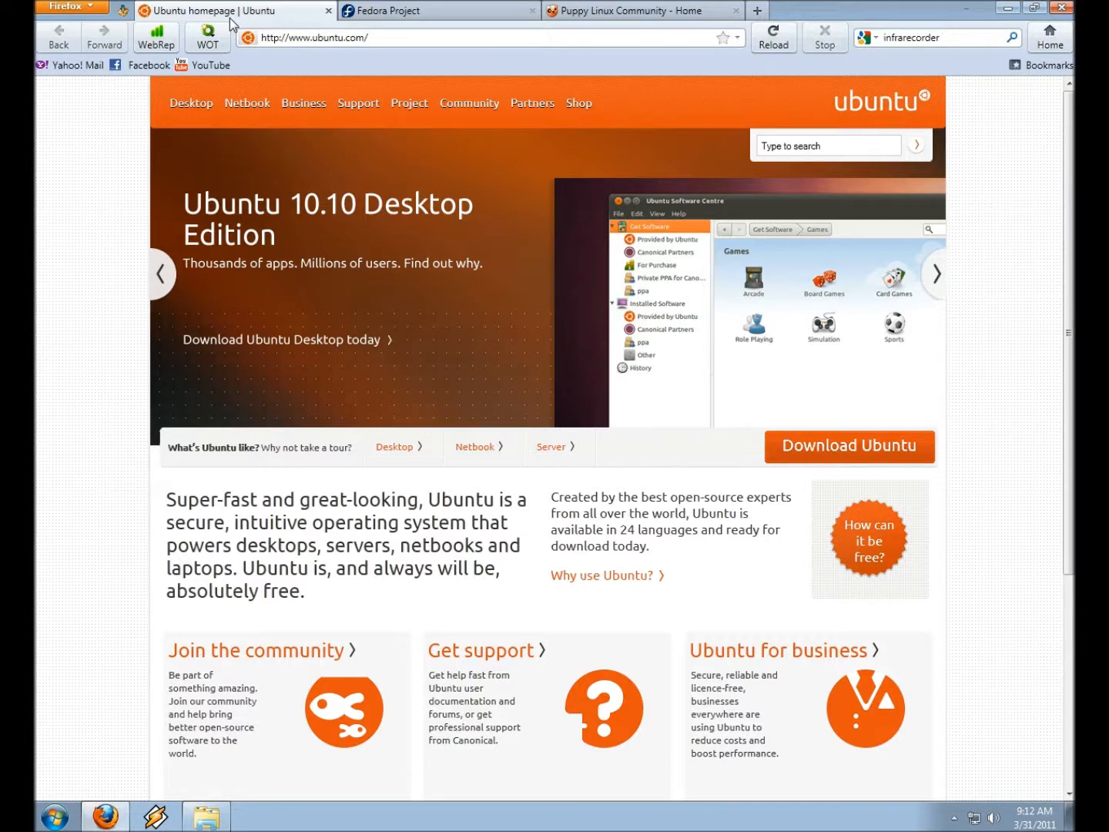
- Close the Ubuntu homepage tab so the Fedora Project page becomes active
click(935, 274)
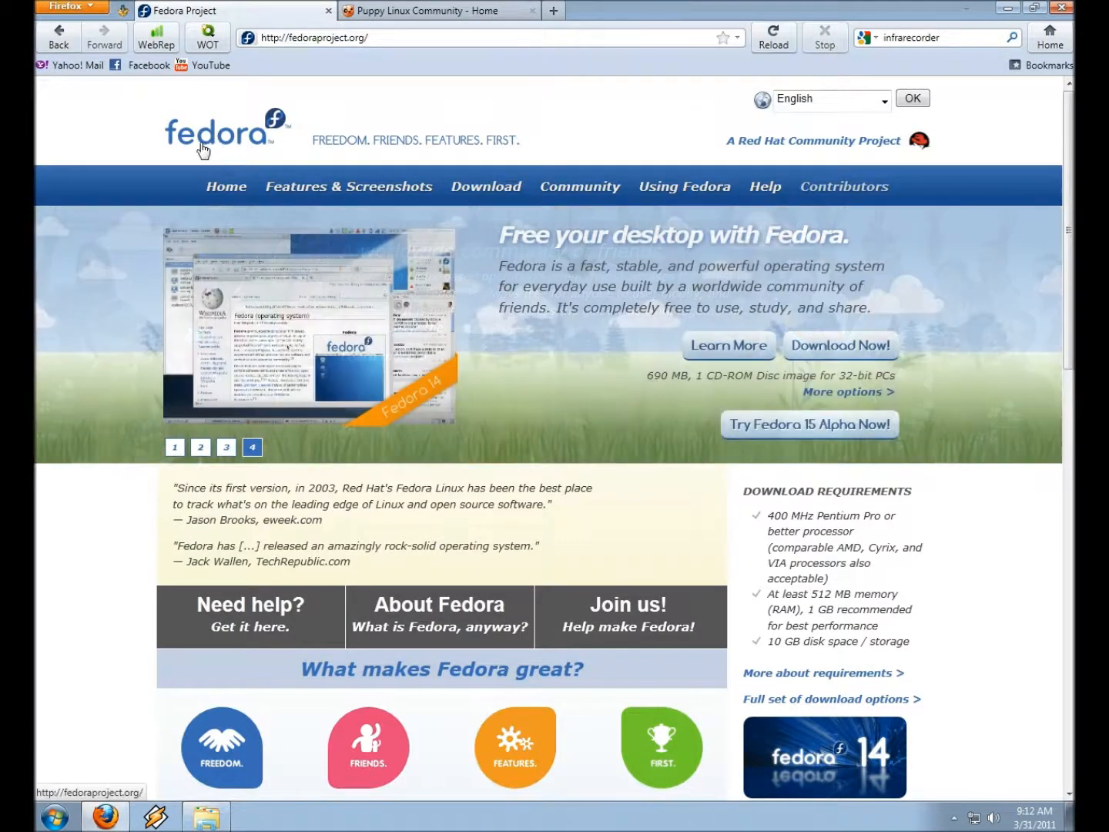
- Step through the Fedora homepage slideshow, then close the Fedora Project tab to reveal Puppy Linux
click(174, 447)
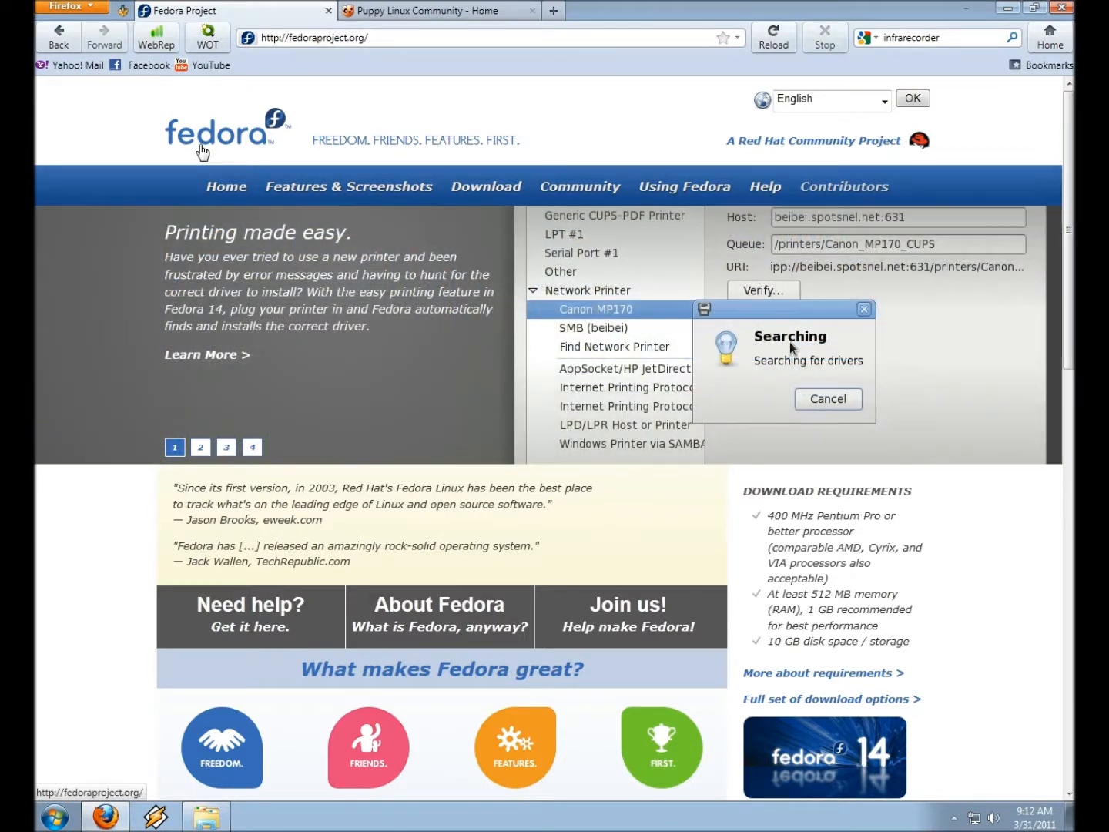
click(201, 447)
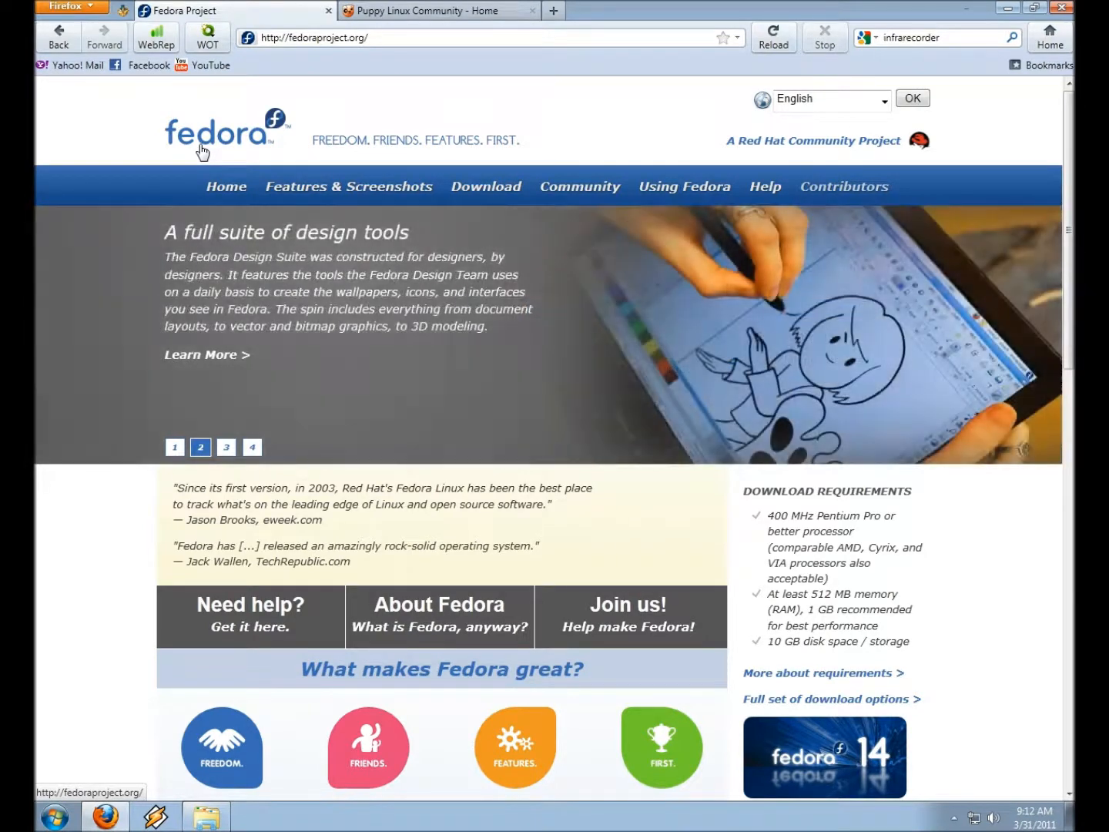
click(227, 447)
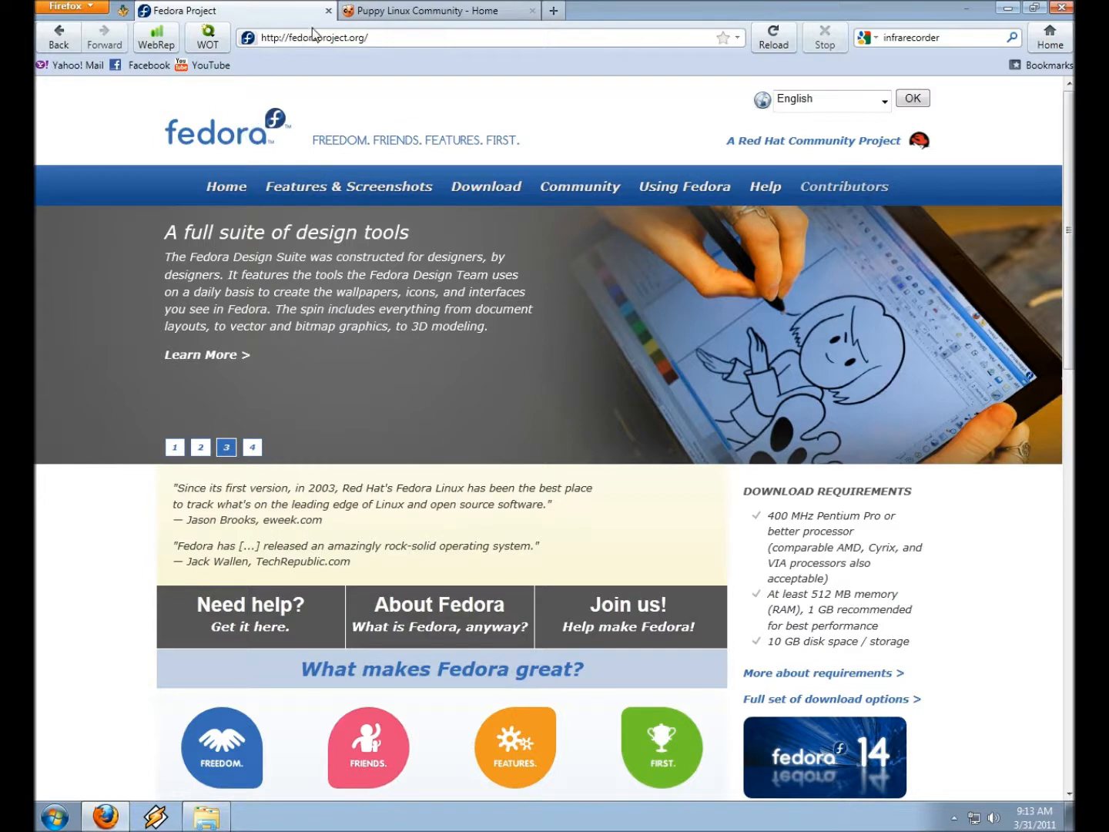
mouse_move(329, 11)
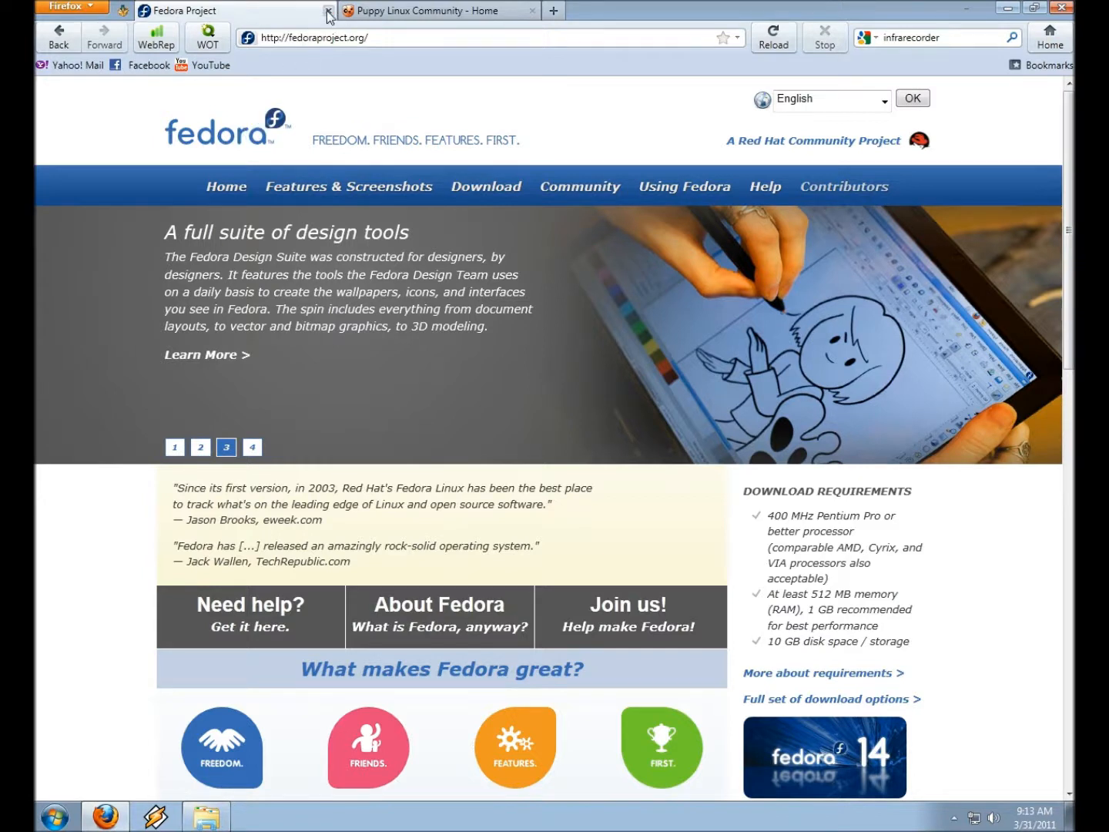
click(329, 14)
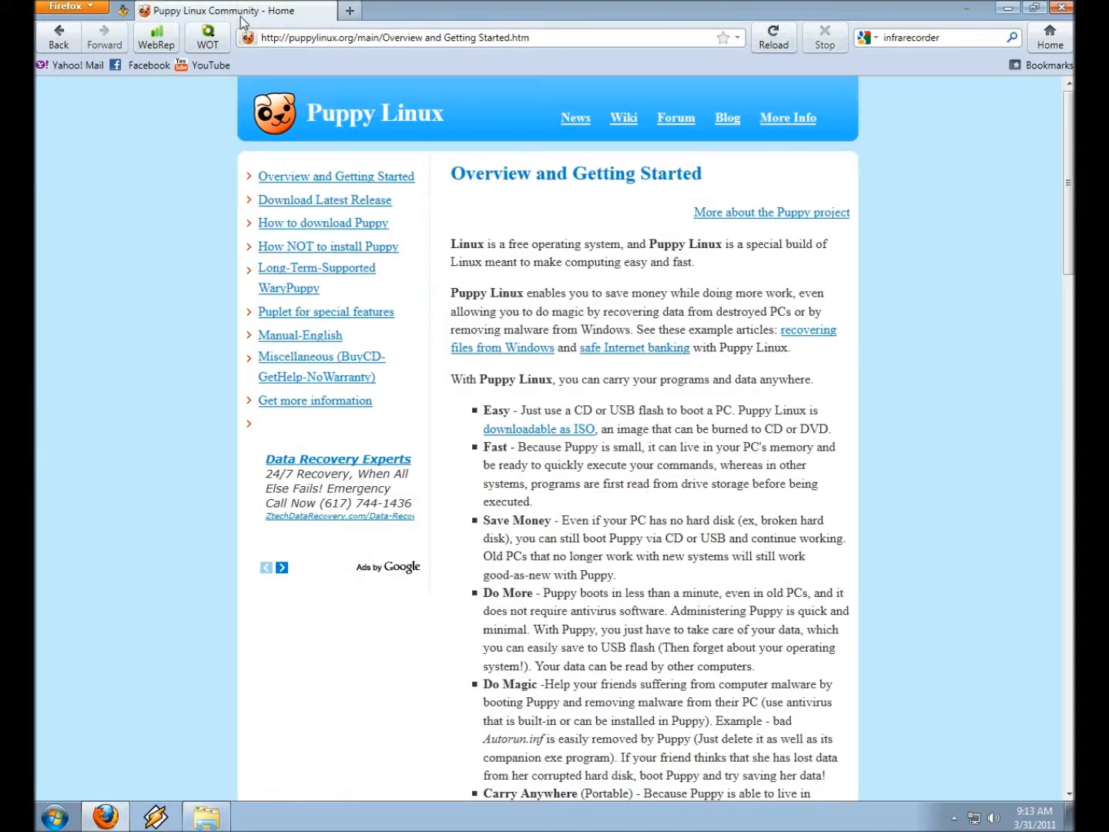
mouse_move(254, 33)
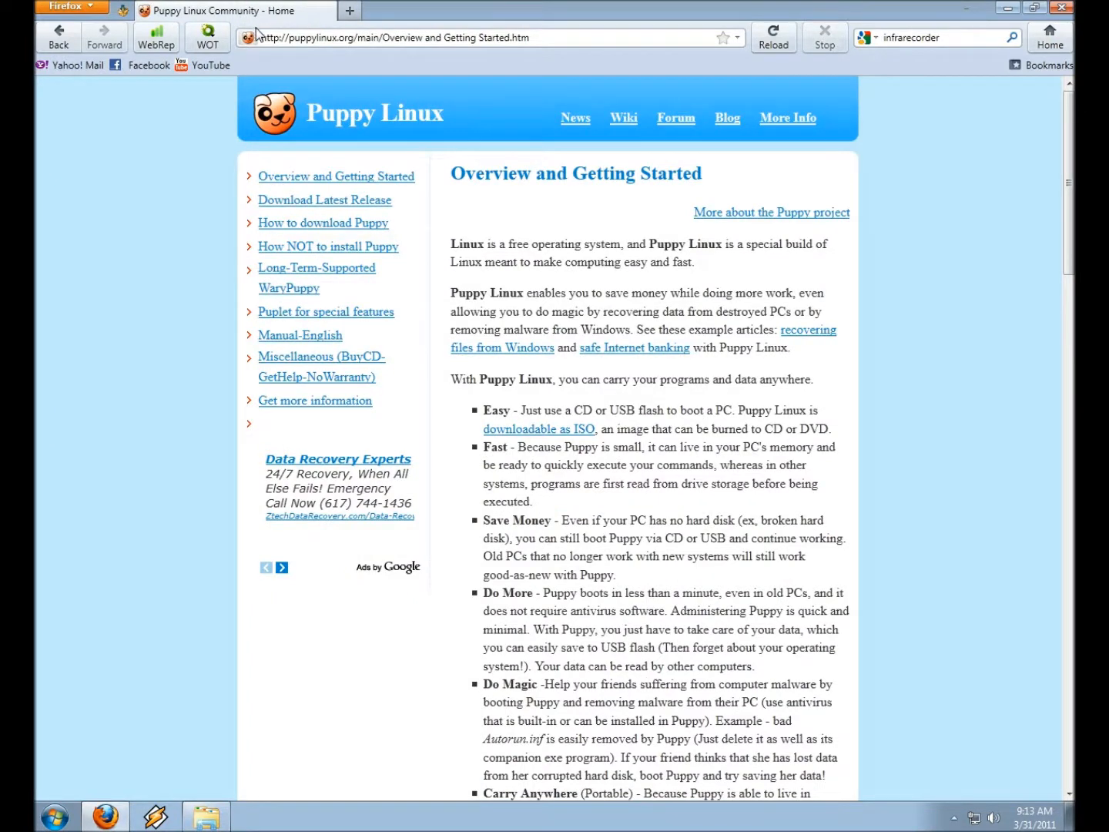
mouse_move(177, 117)
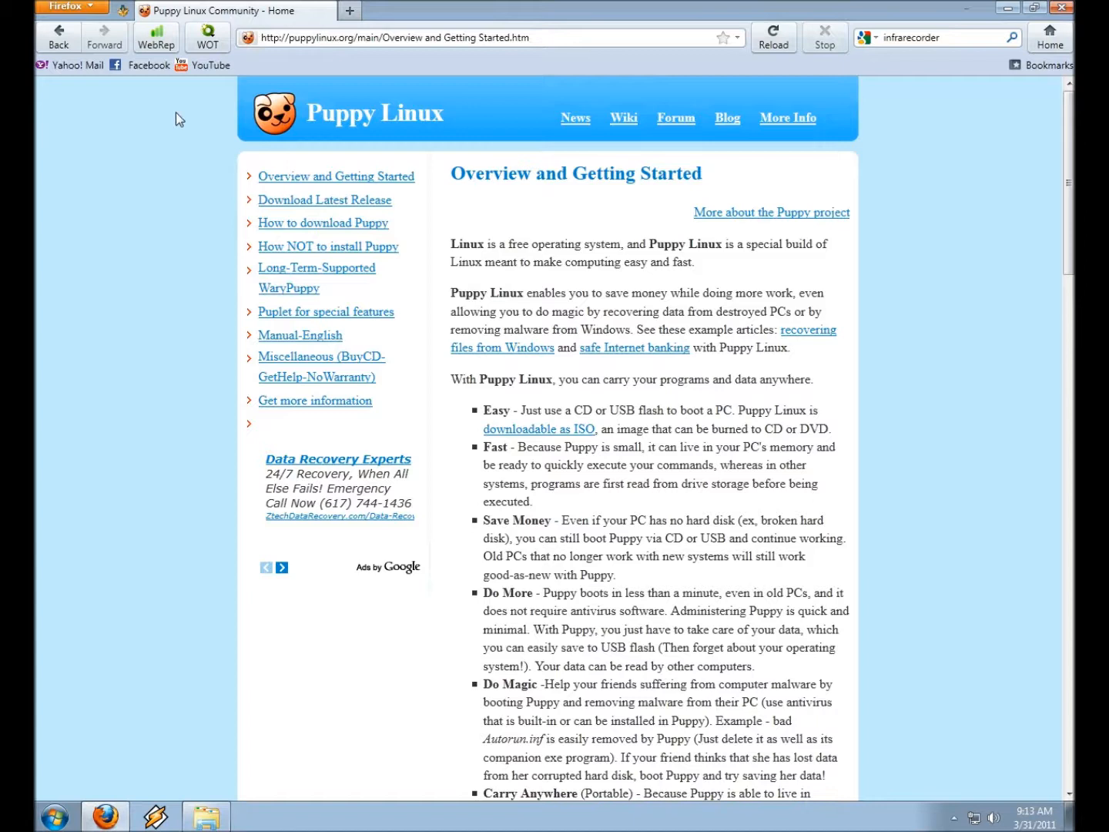
mouse_move(162, 162)
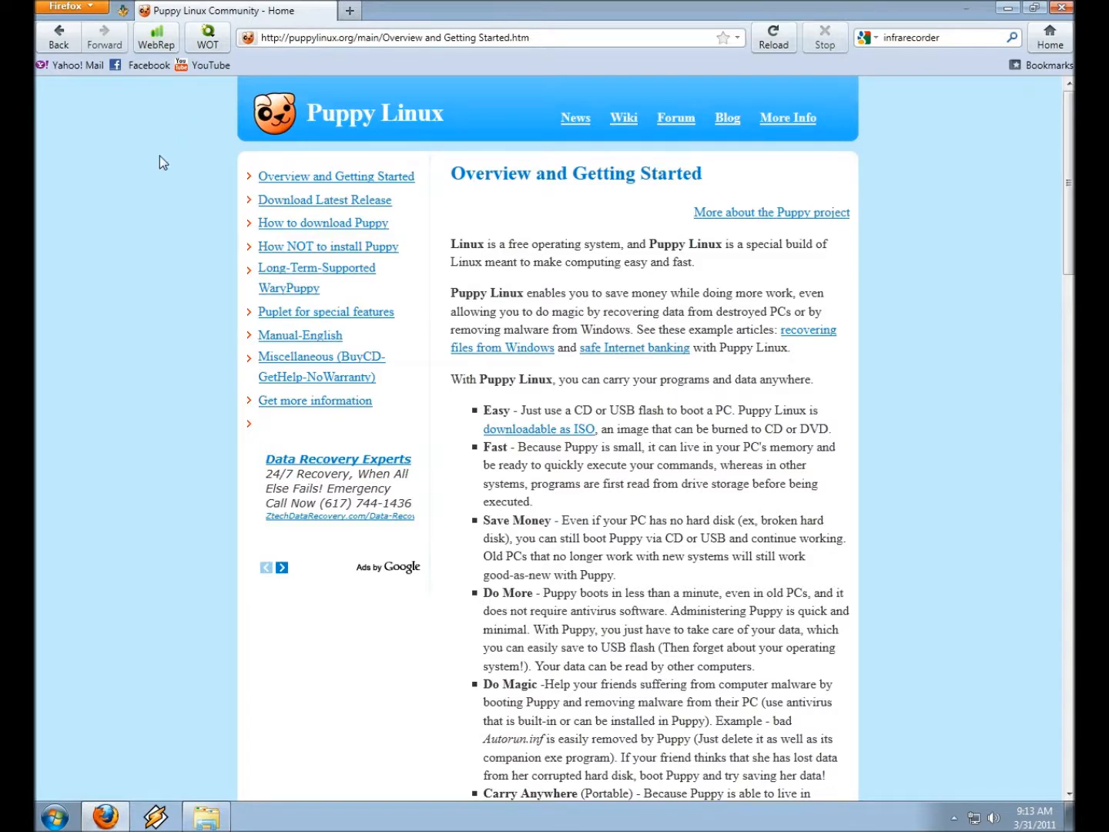
mouse_move(117, 179)
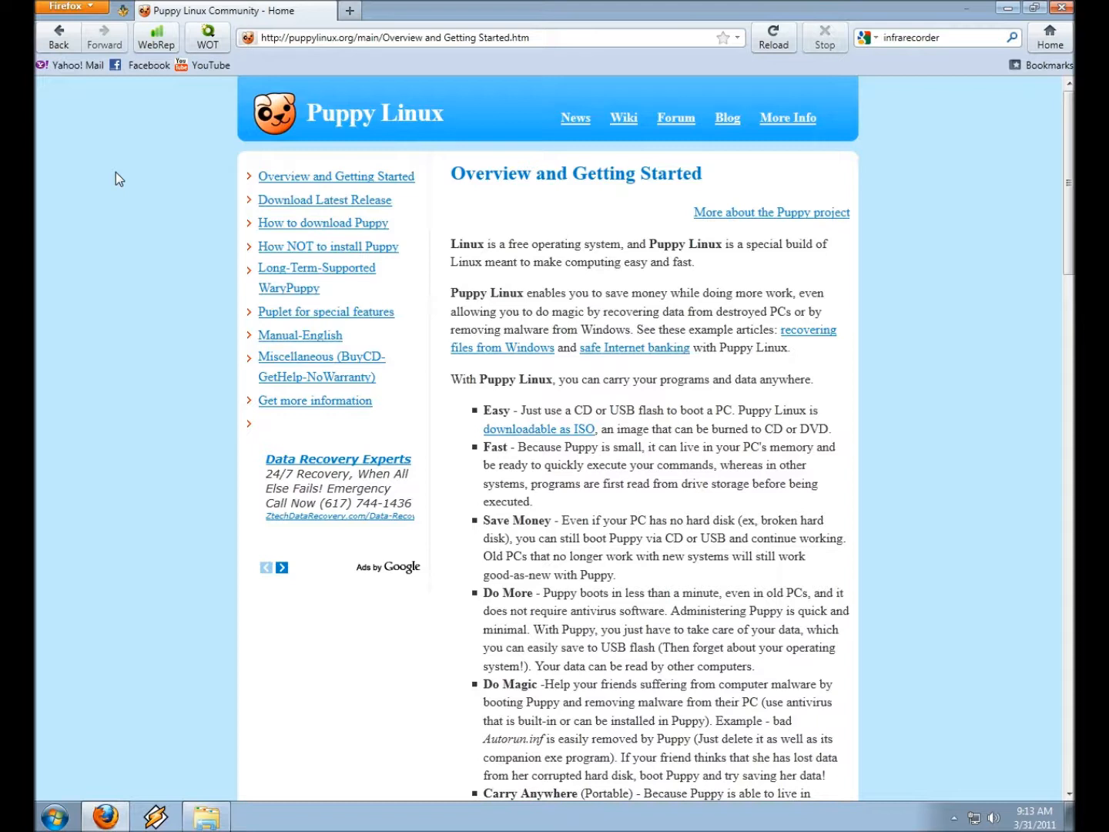
mouse_move(126, 176)
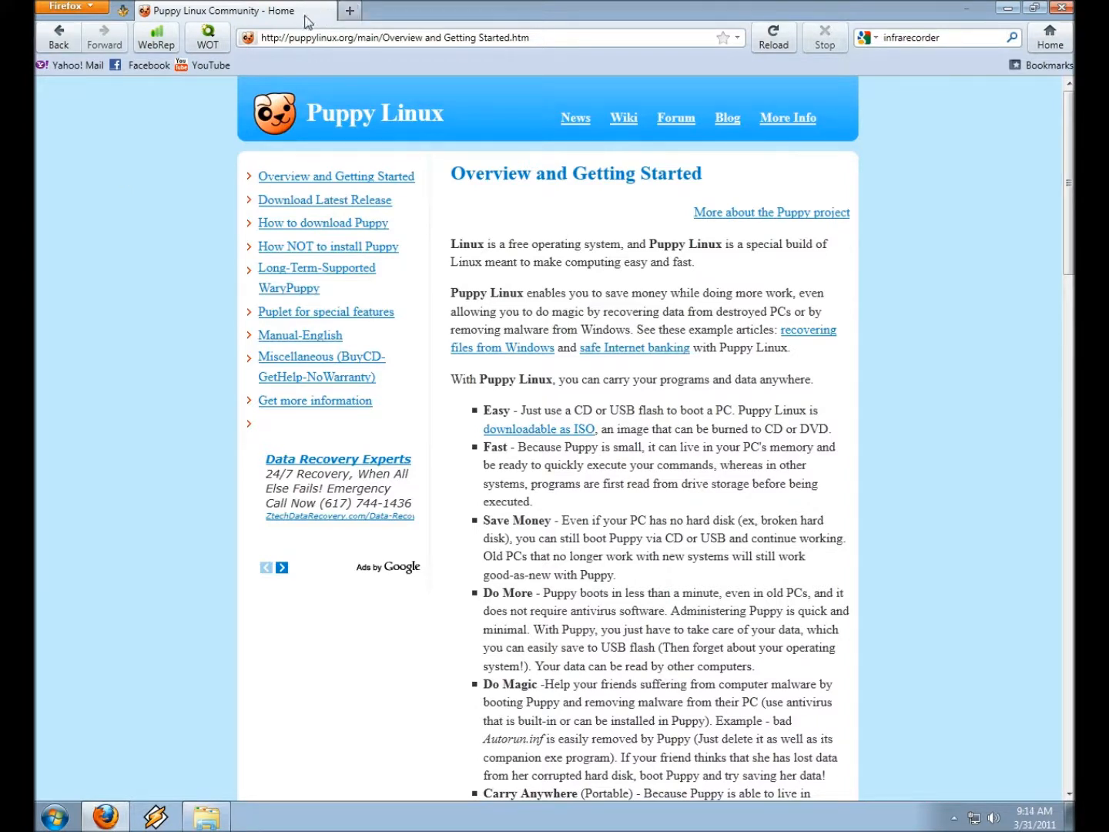
mouse_move(954, 818)
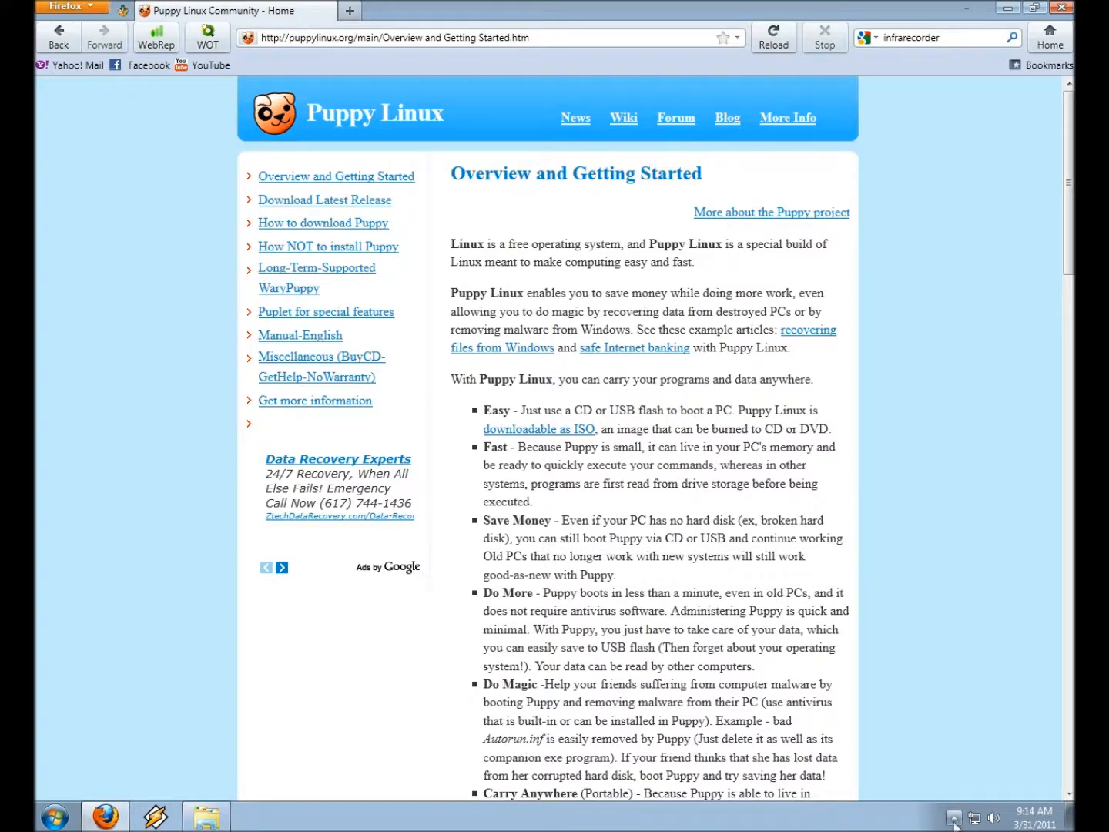
- Reveal the hidden system-tray icons from the Windows taskbar
click(954, 818)
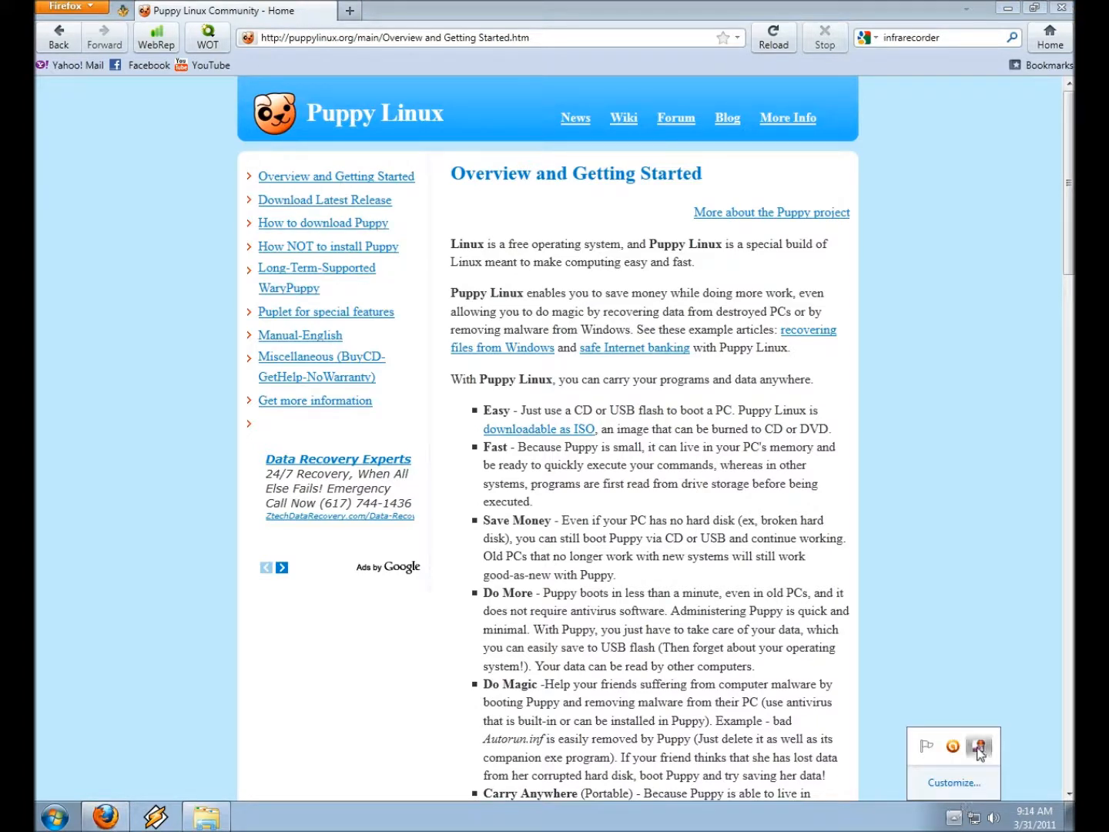